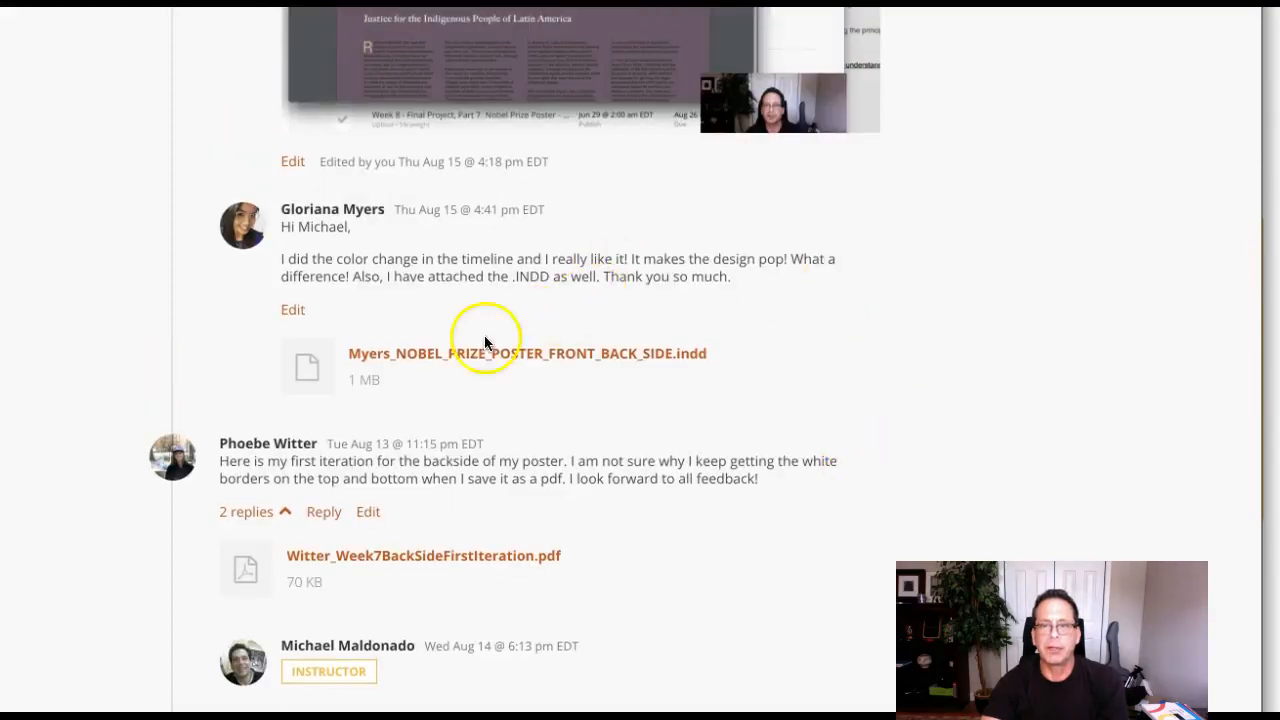
pyautogui.moveTo(696, 368)
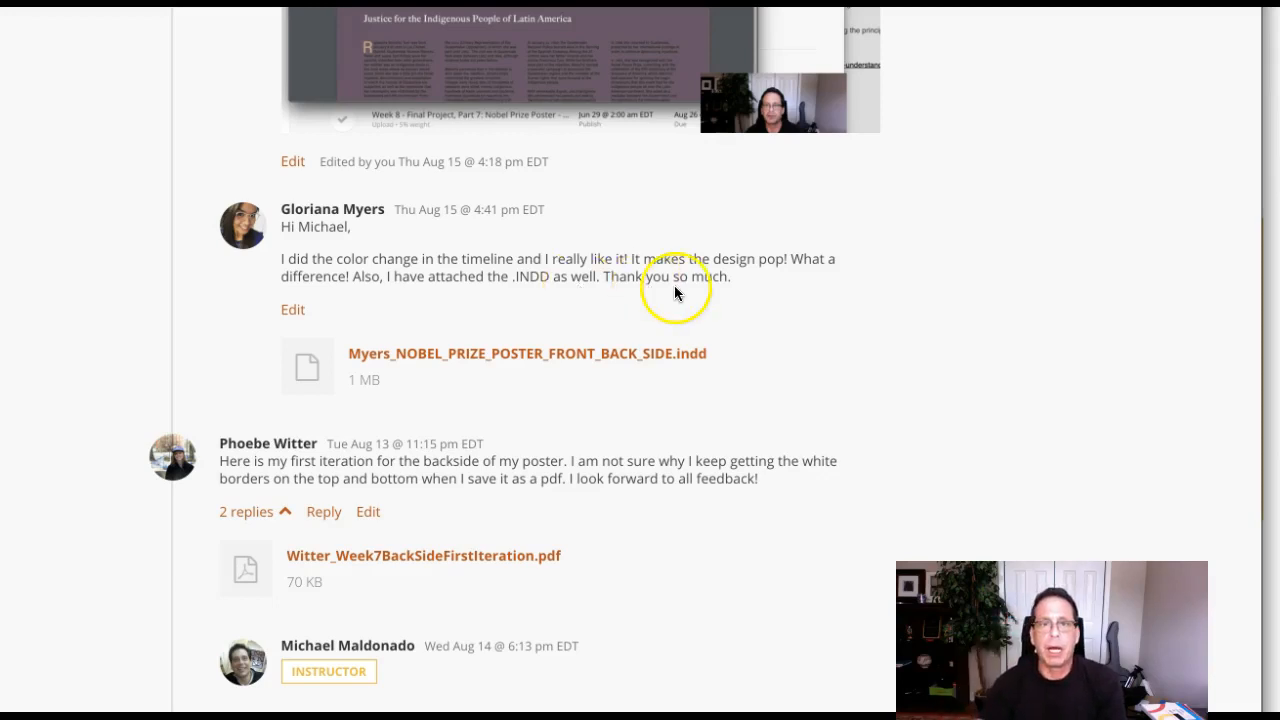
pyautogui.moveTo(558, 340)
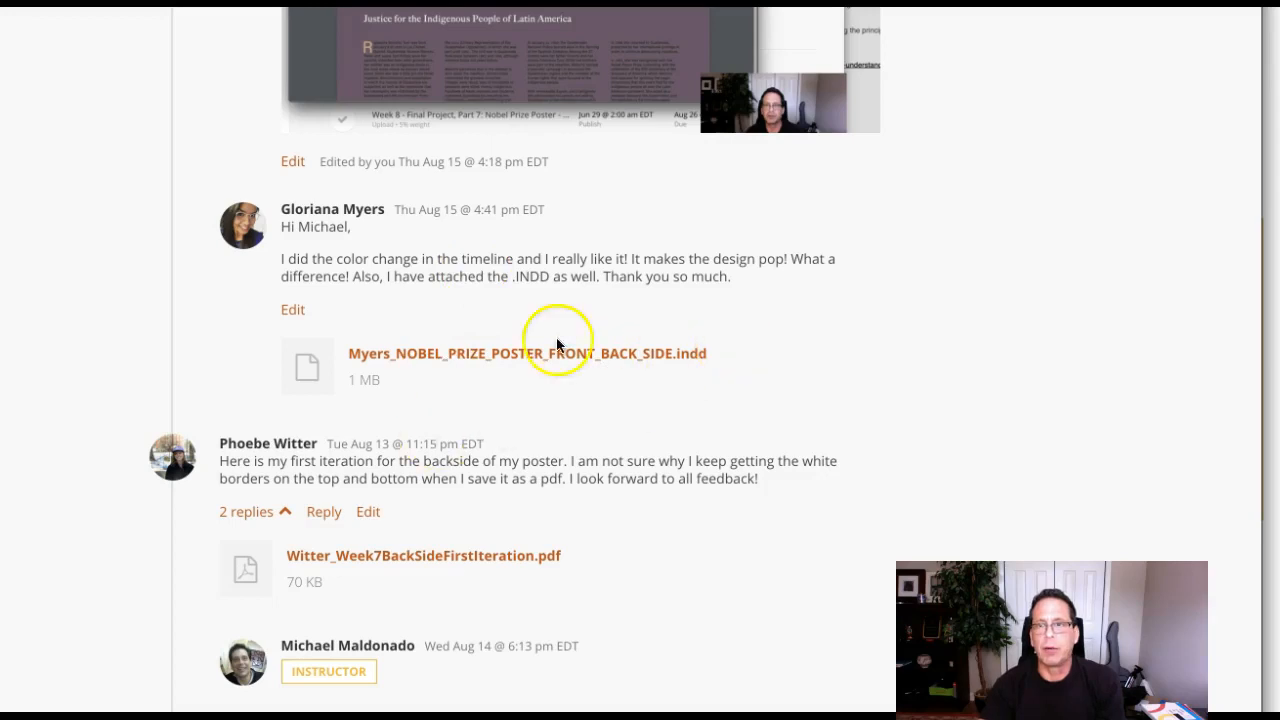
# Step: Open the student's attached .indd poster from the discussion post so it launches in InDesign
pyautogui.click(528, 352)
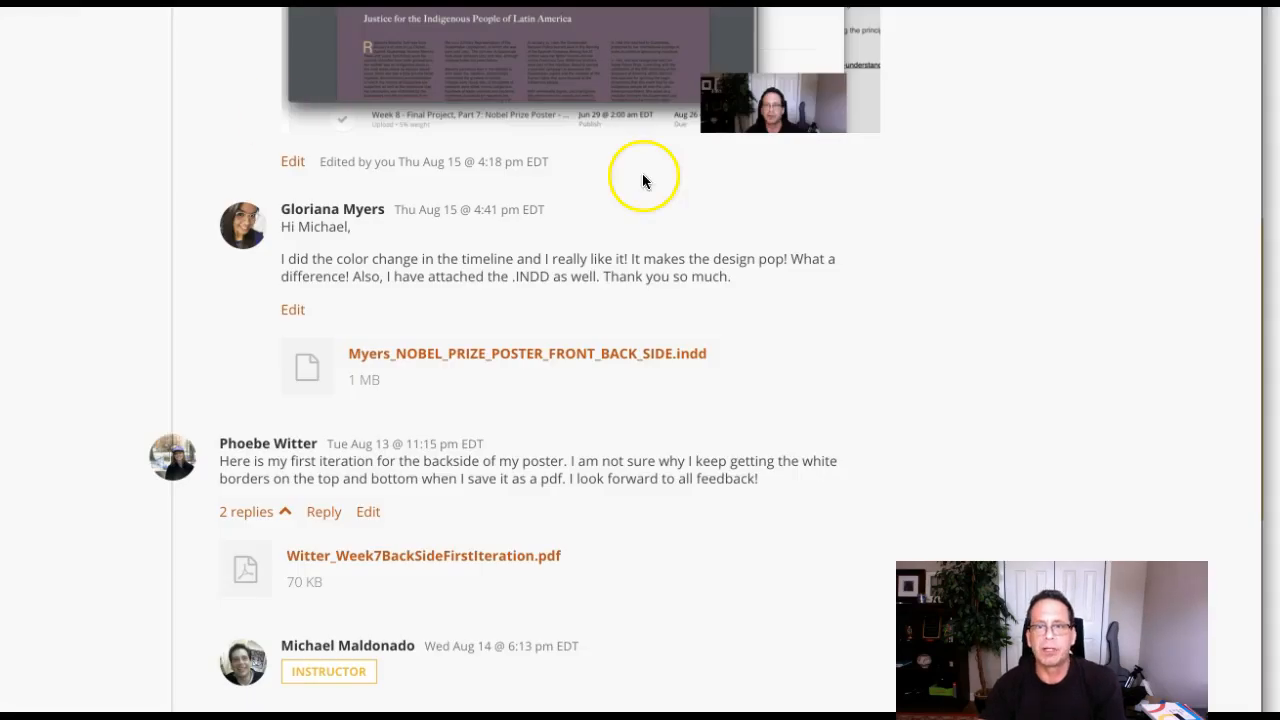
pyautogui.moveTo(644, 180)
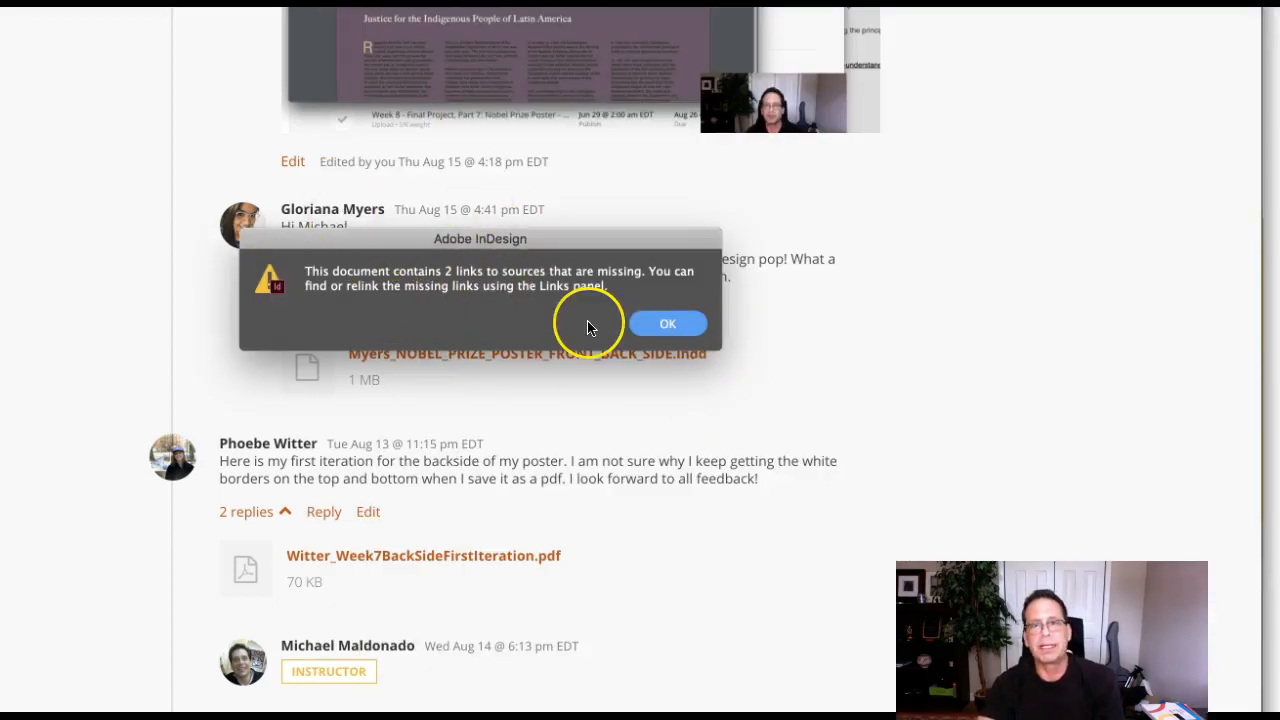
pyautogui.moveTo(588, 324)
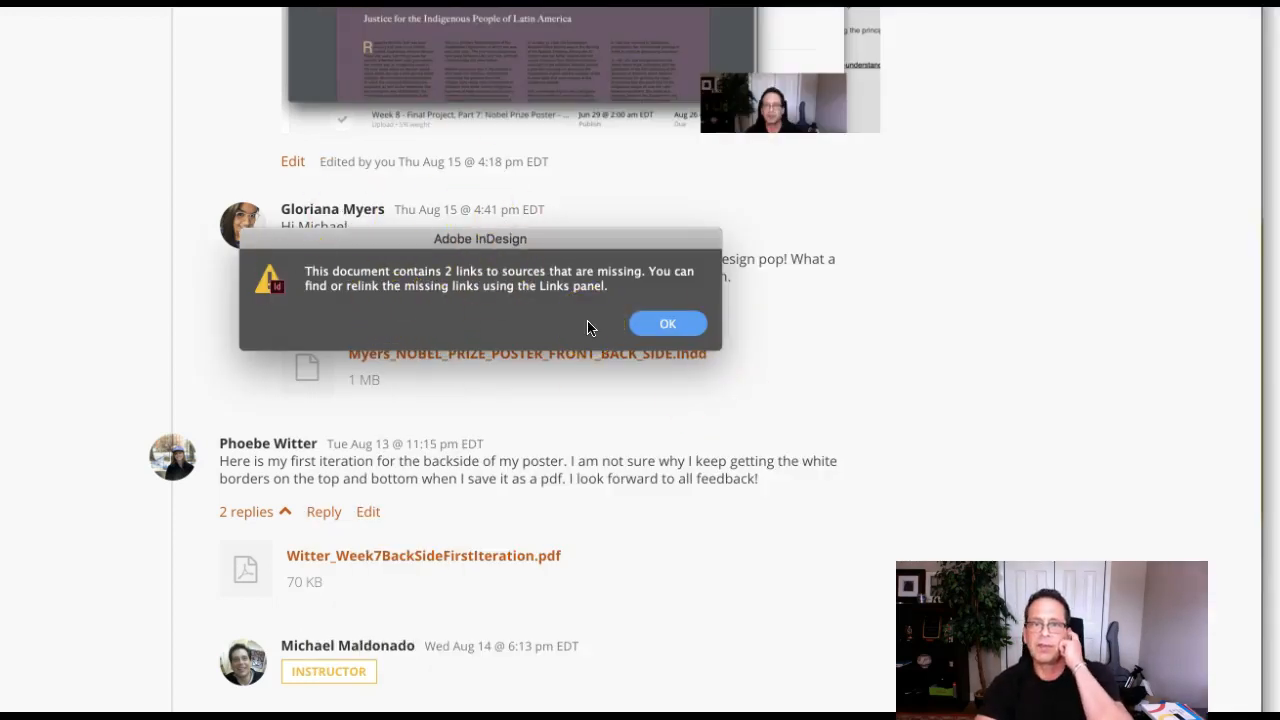
pyautogui.moveTo(700, 304)
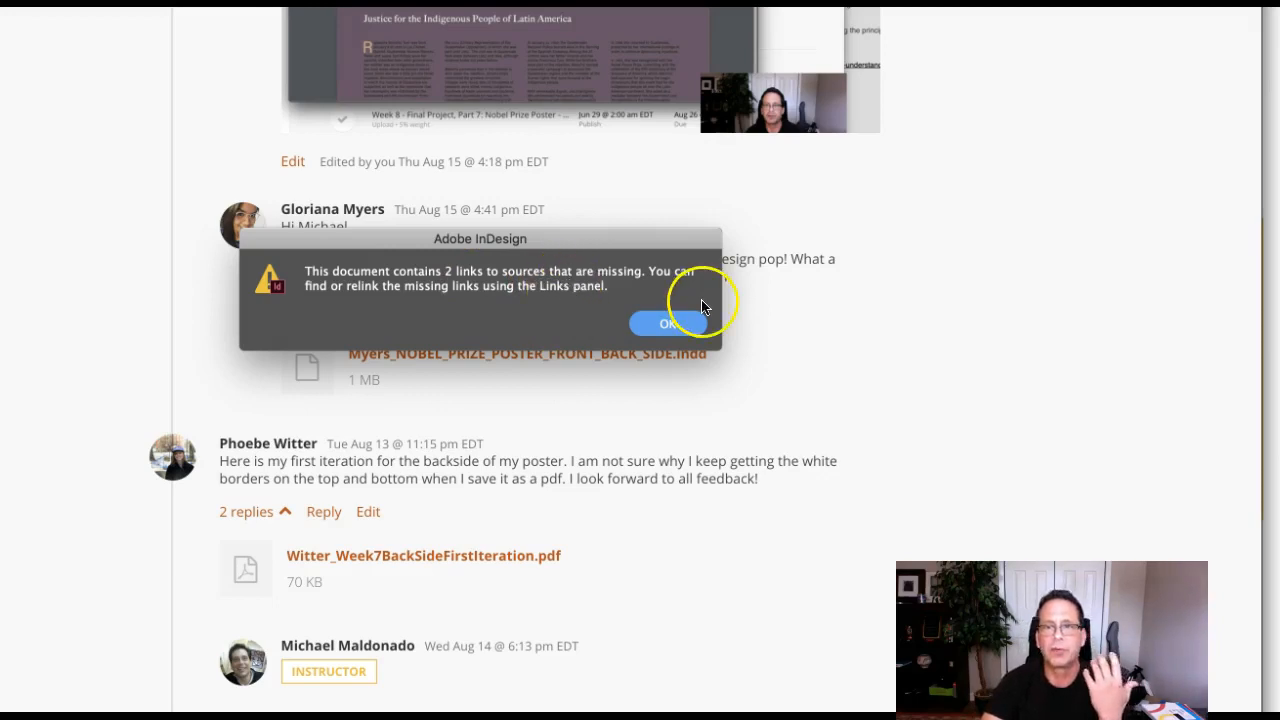
pyautogui.moveTo(550, 290)
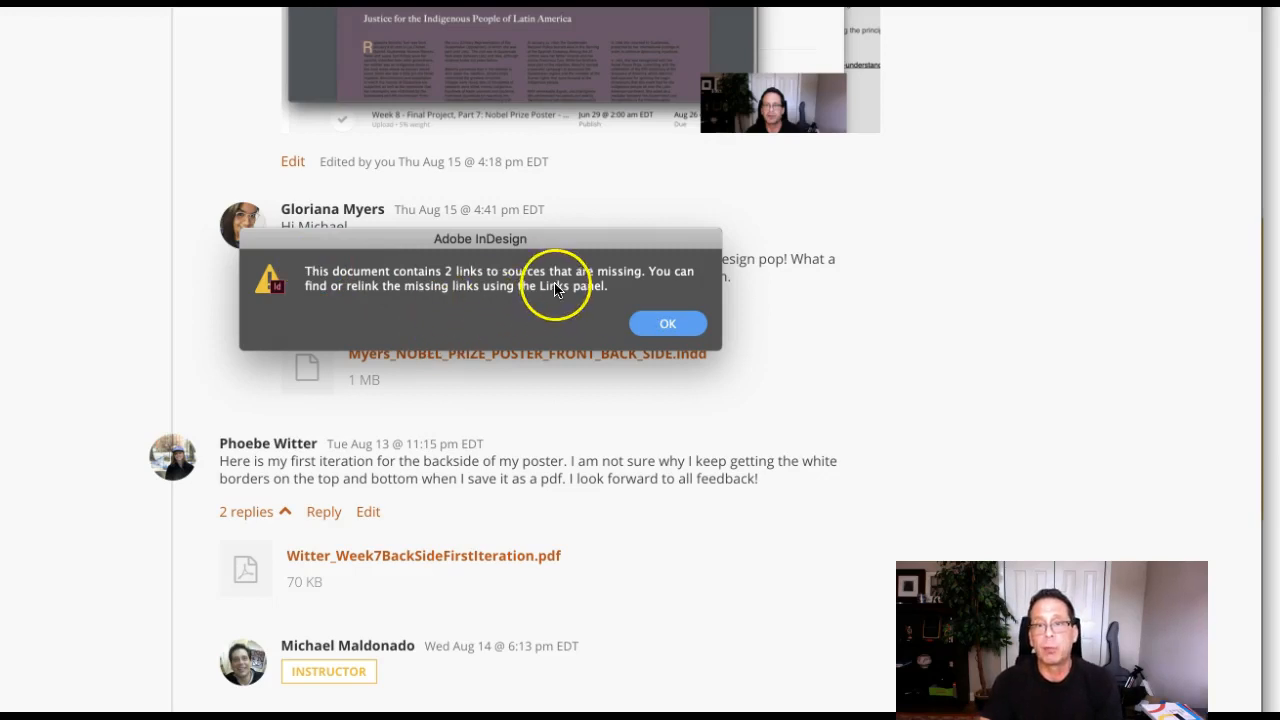
pyautogui.moveTo(670, 276)
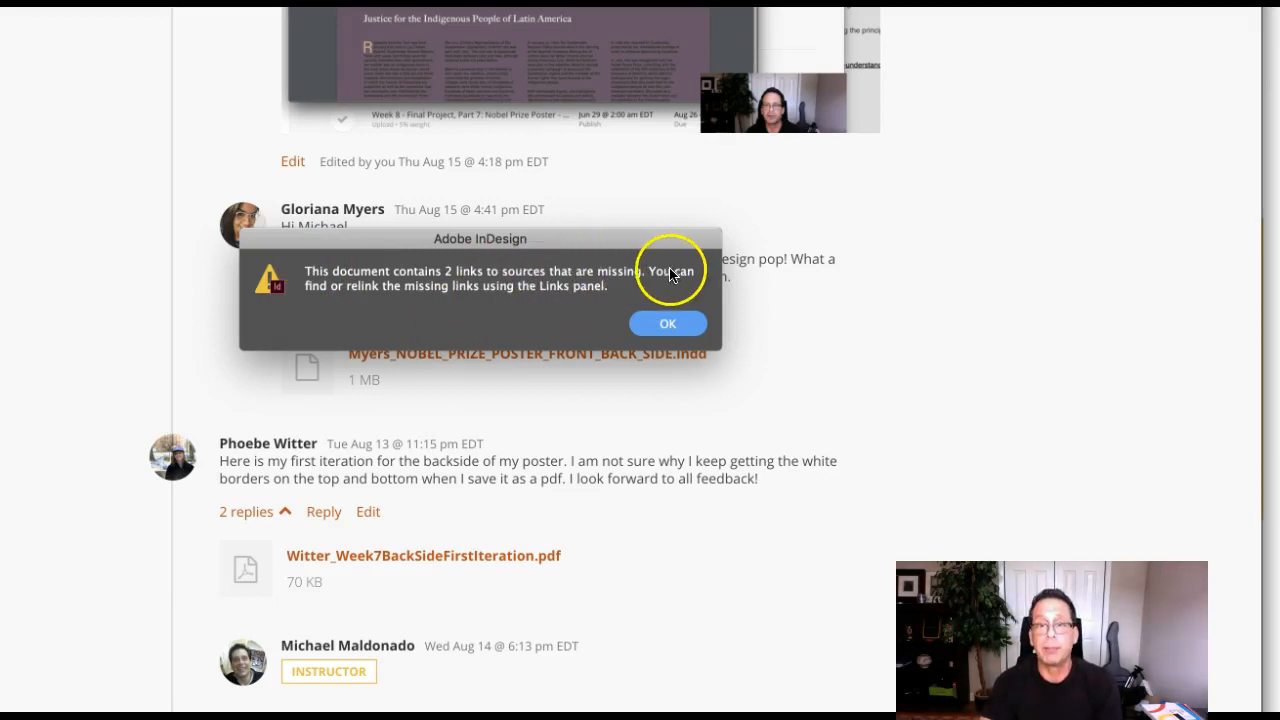
pyautogui.moveTo(512, 308)
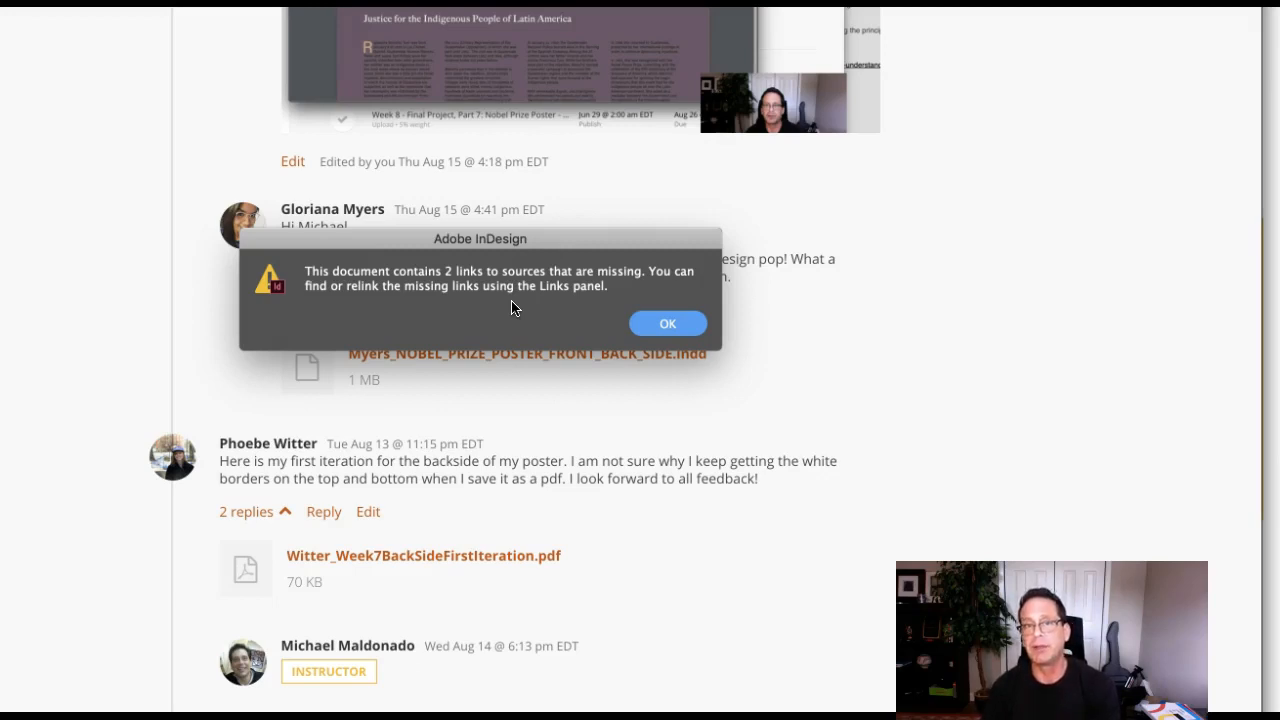
# Step: Dismiss the missing-links alert and bring the two purple poster pages into view
pyautogui.click(668, 324)
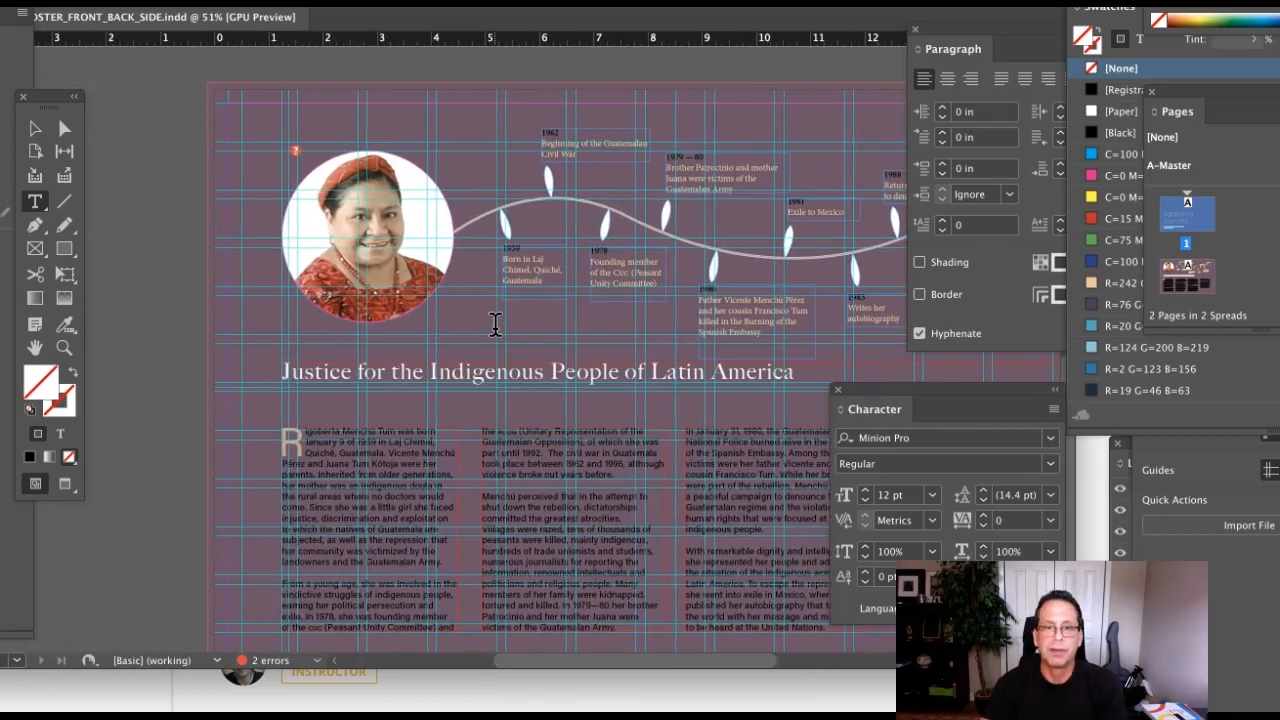
pyautogui.hscroll(3)
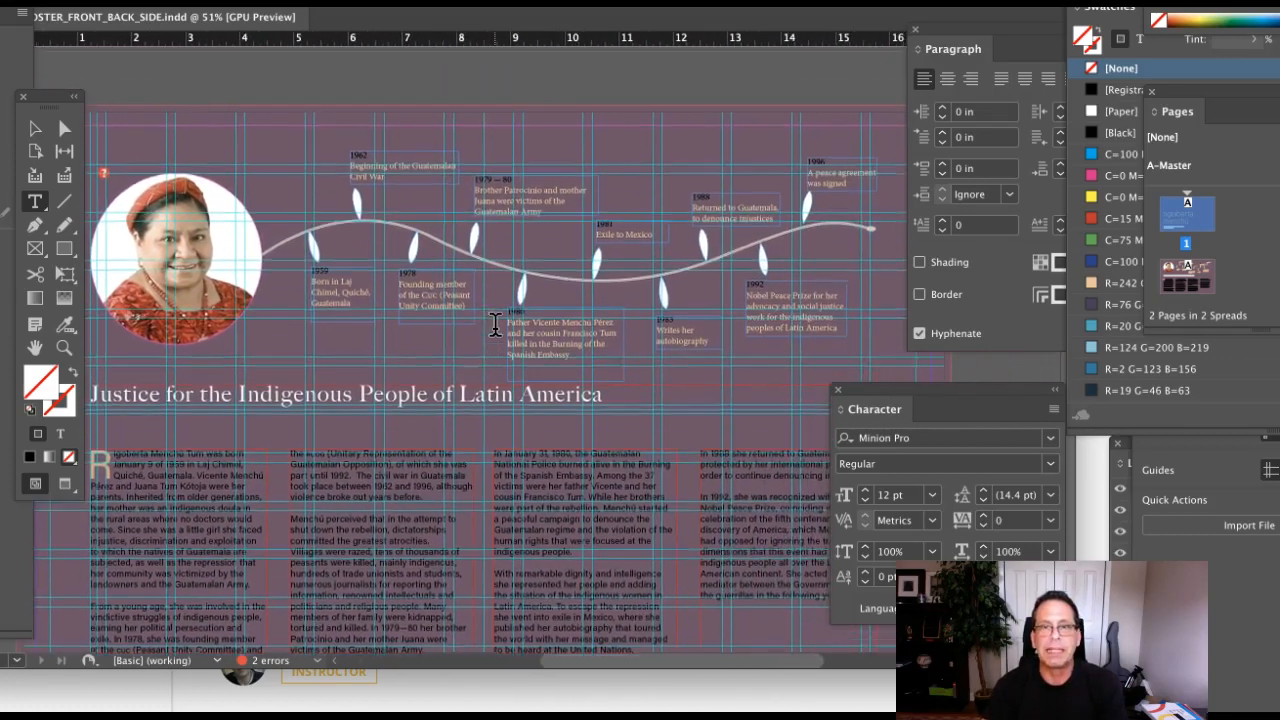
pyautogui.scroll(3)
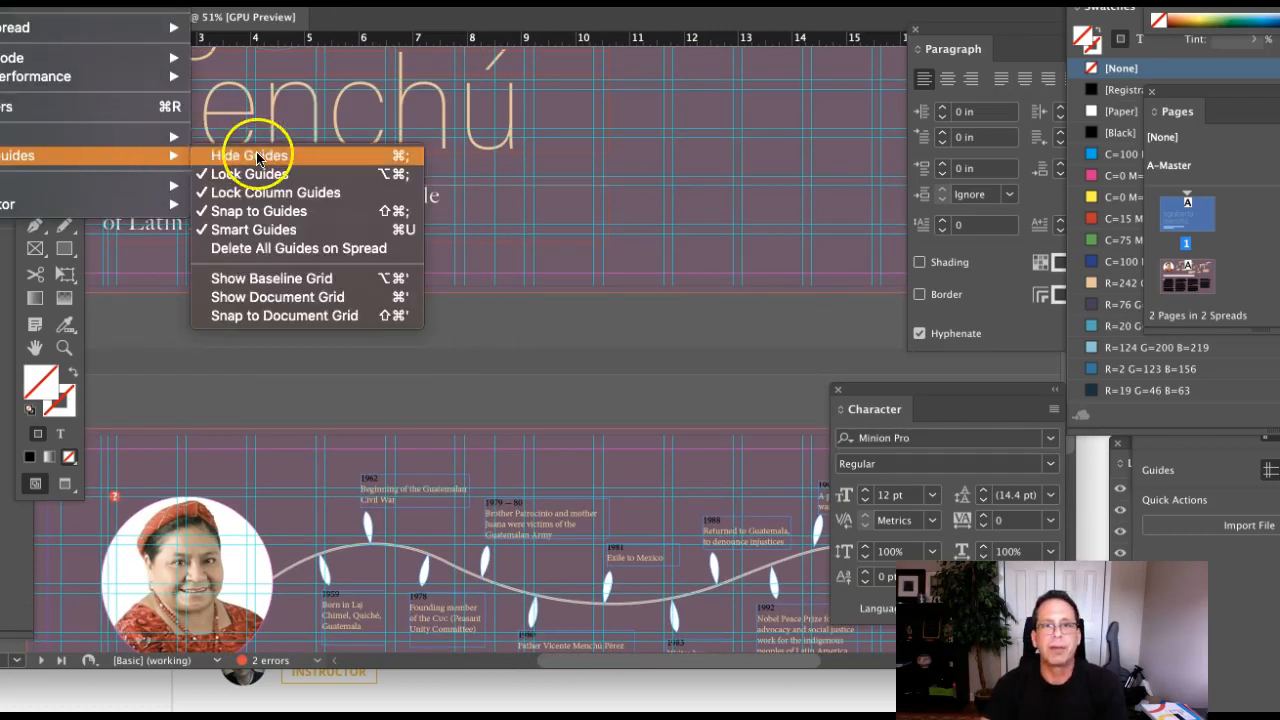
# Step: Hide the layout guides and review both pages without the guide overlay
pyautogui.click(248, 156)
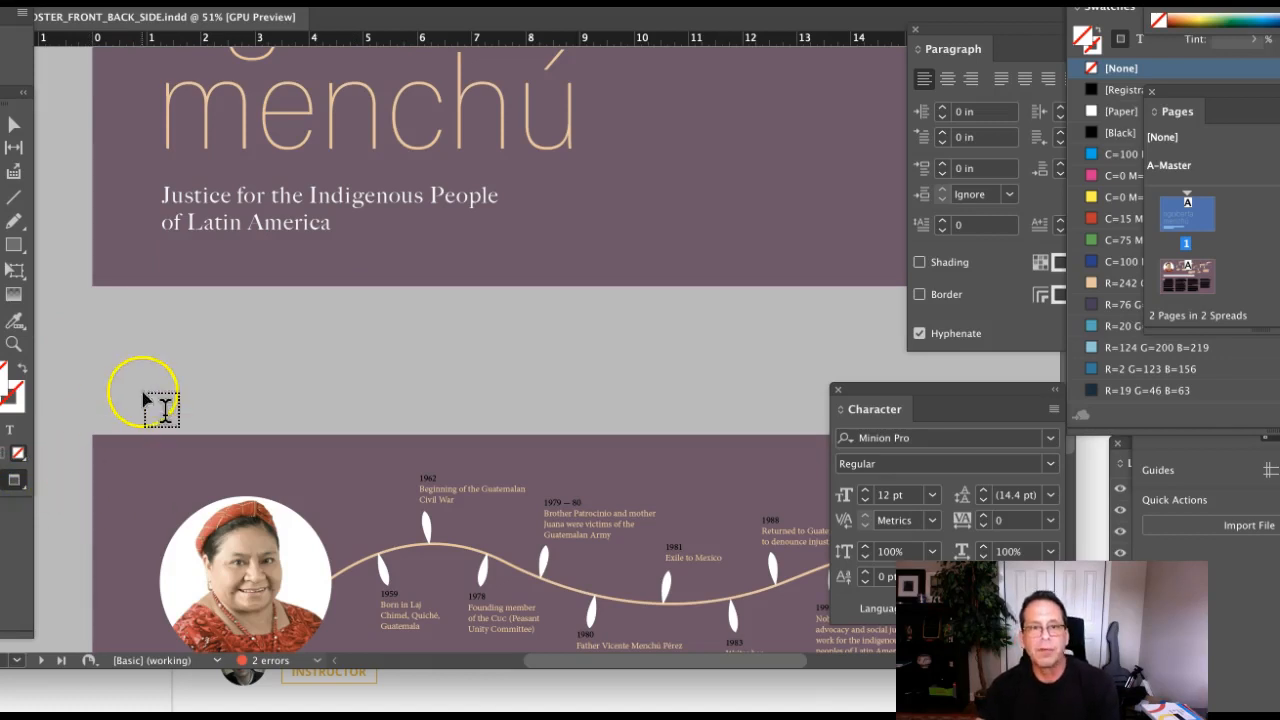
pyautogui.scroll(-3)
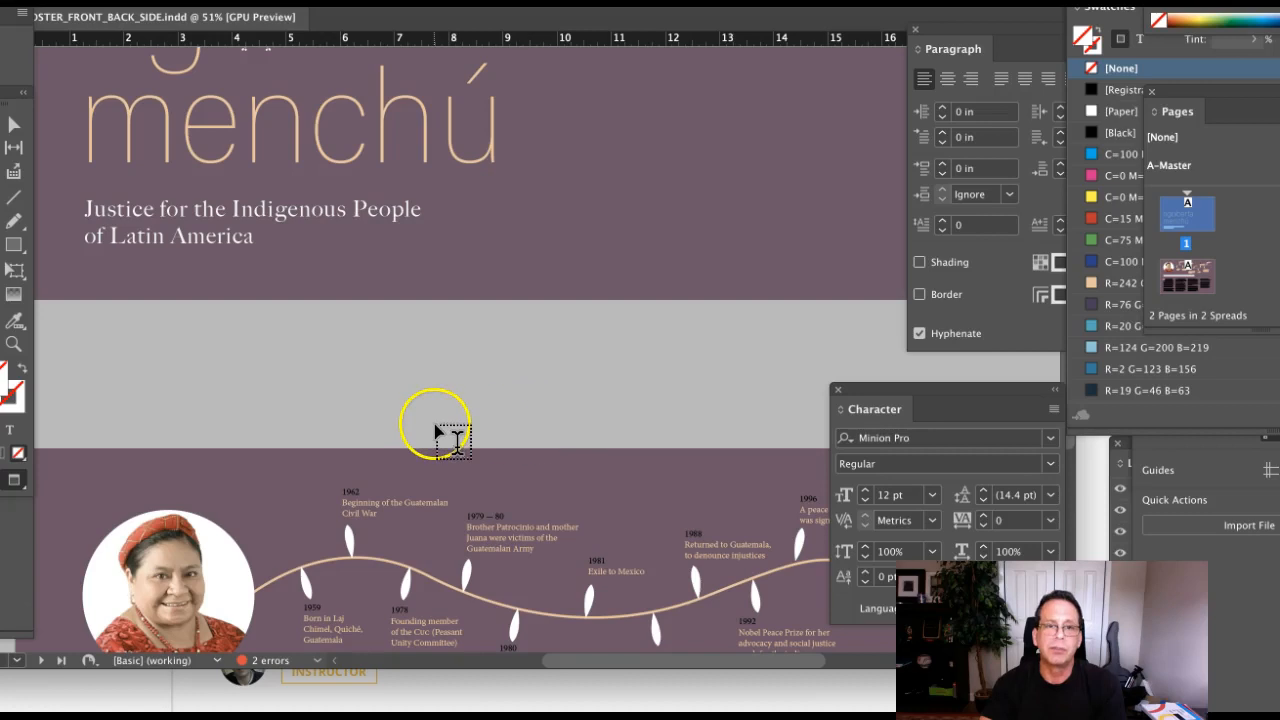
pyautogui.scroll(-3)
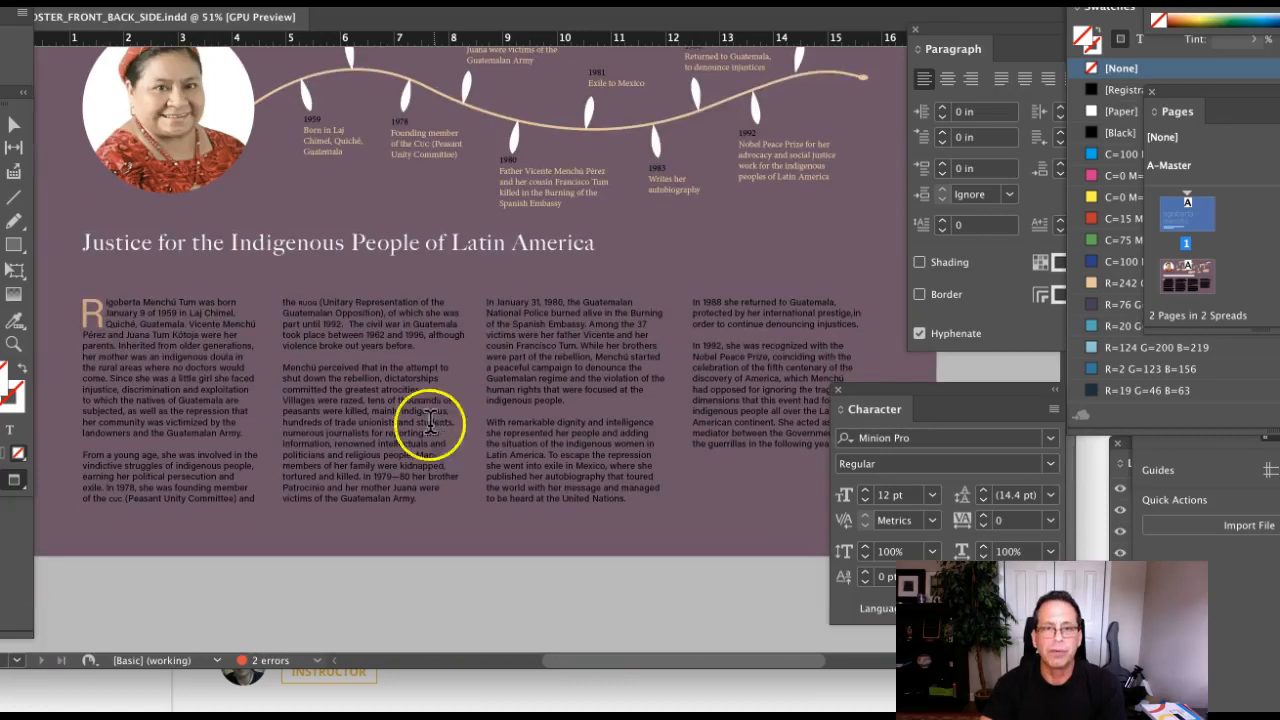
pyautogui.moveTo(90, 396)
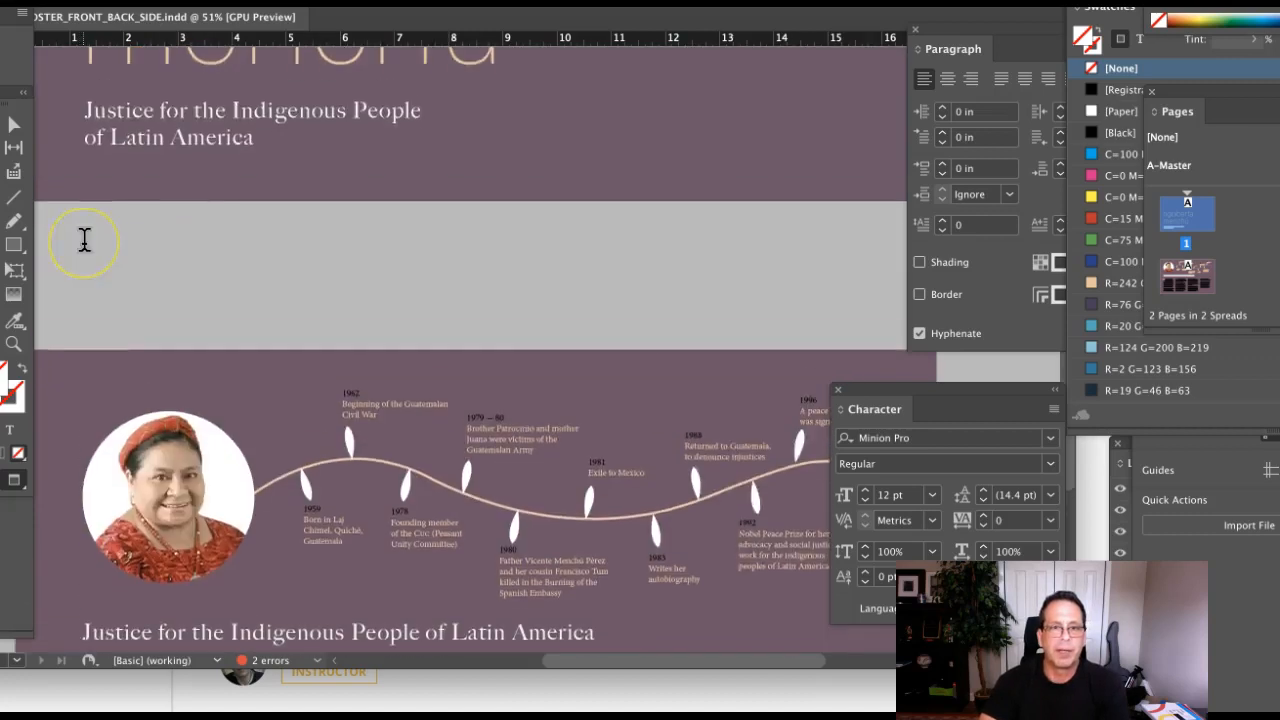
pyautogui.scroll(3)
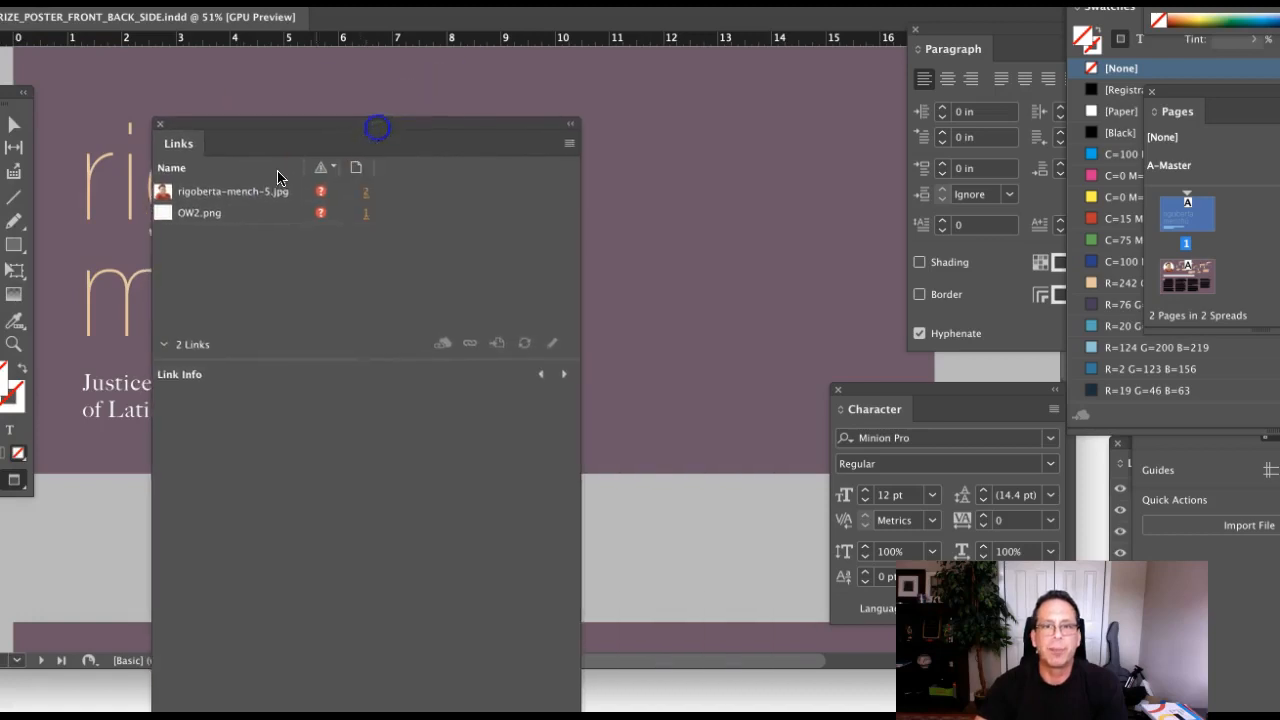
pyautogui.moveTo(320, 192)
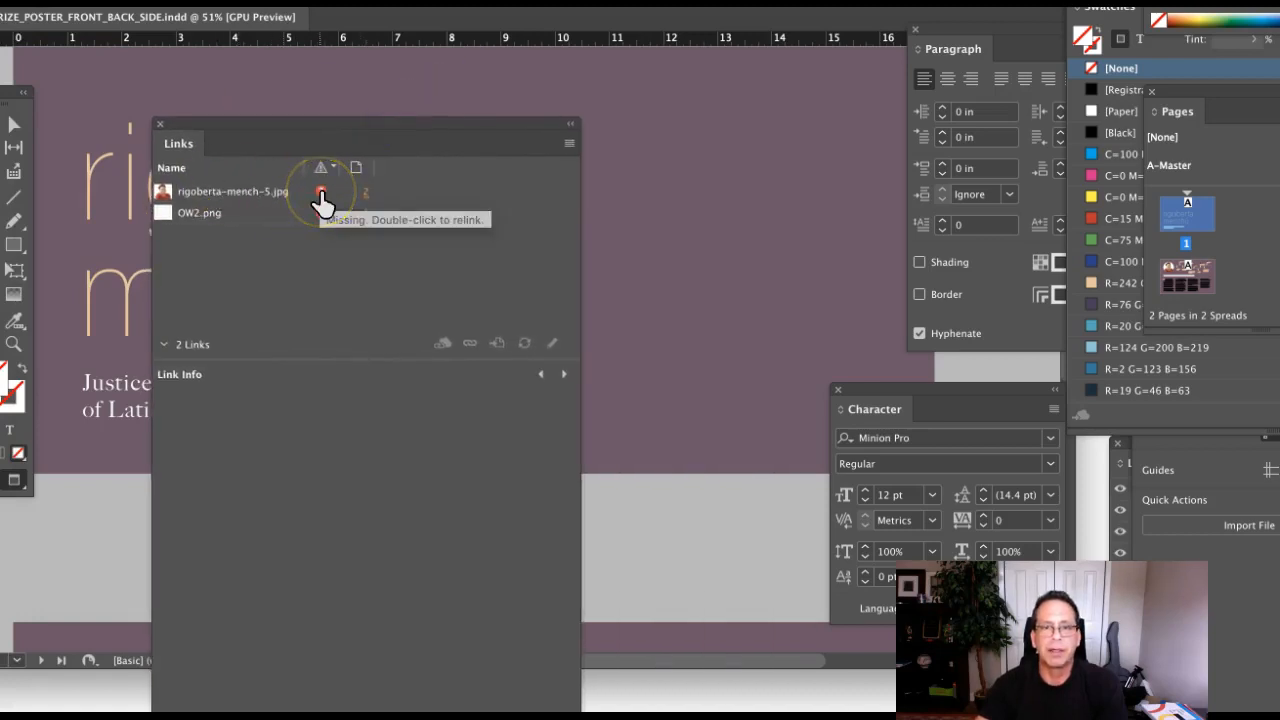
pyautogui.moveTo(412, 118)
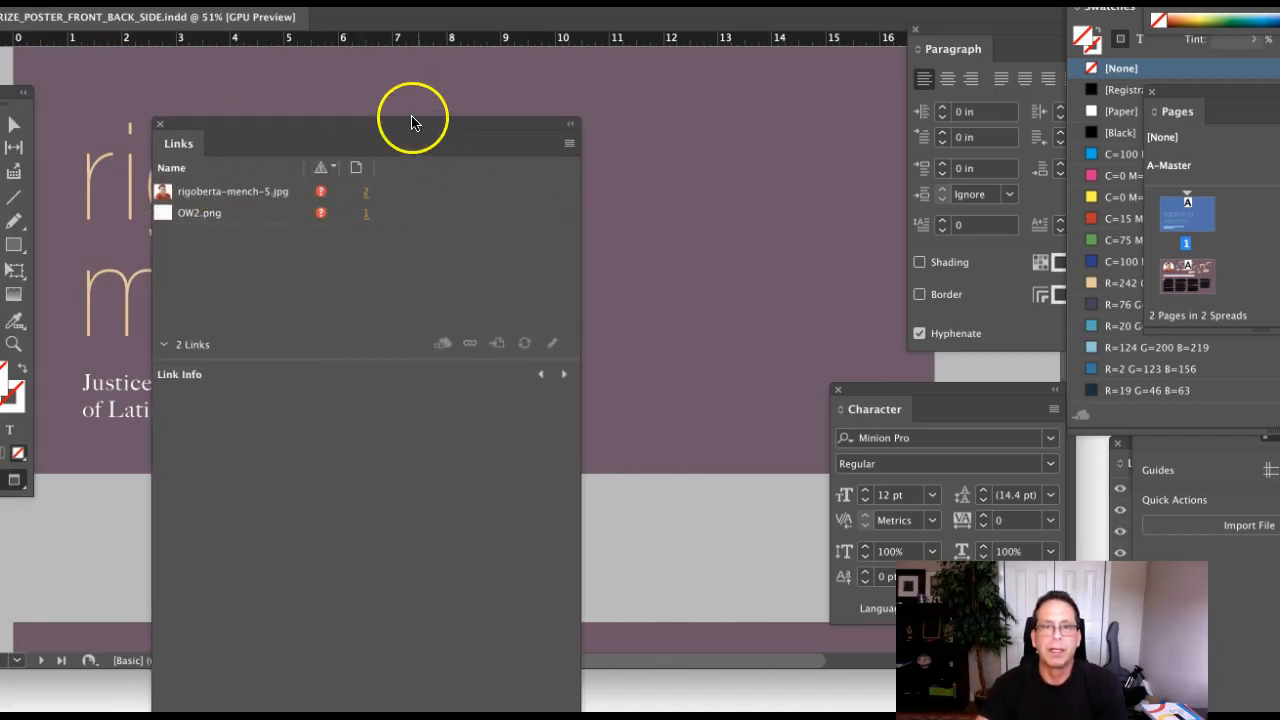
pyautogui.click(160, 124)
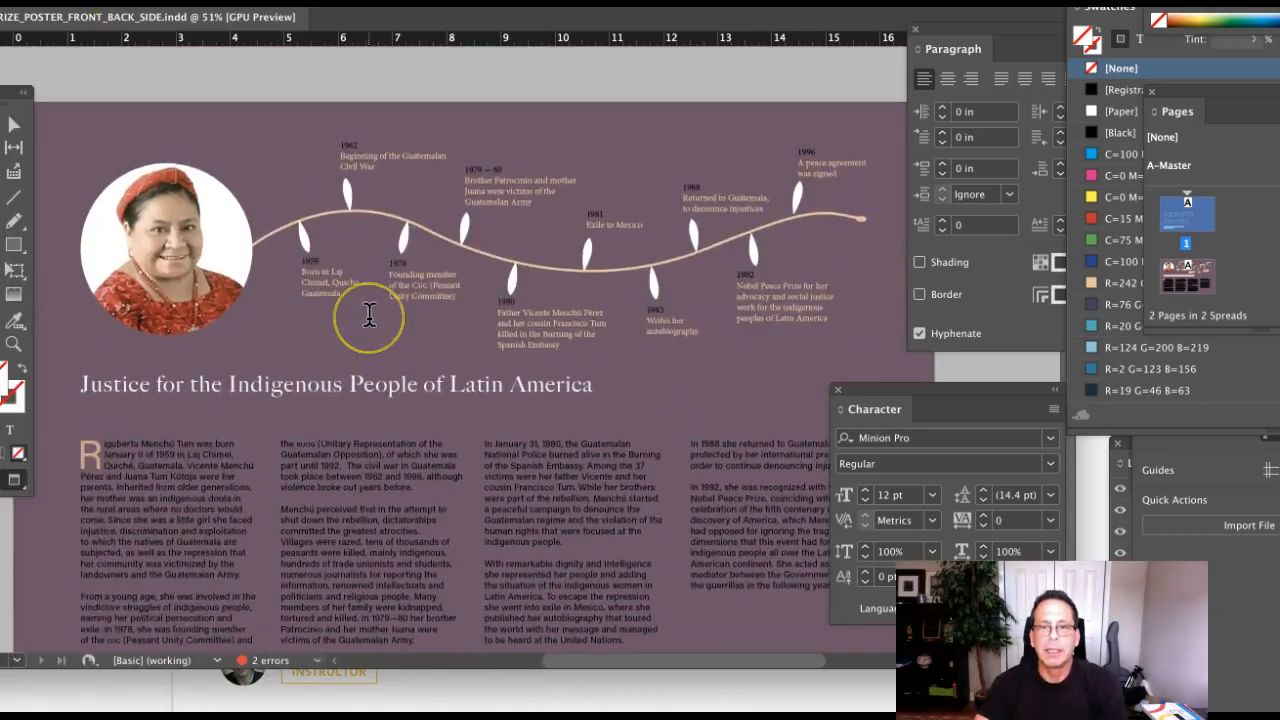
pyautogui.scroll(-3)
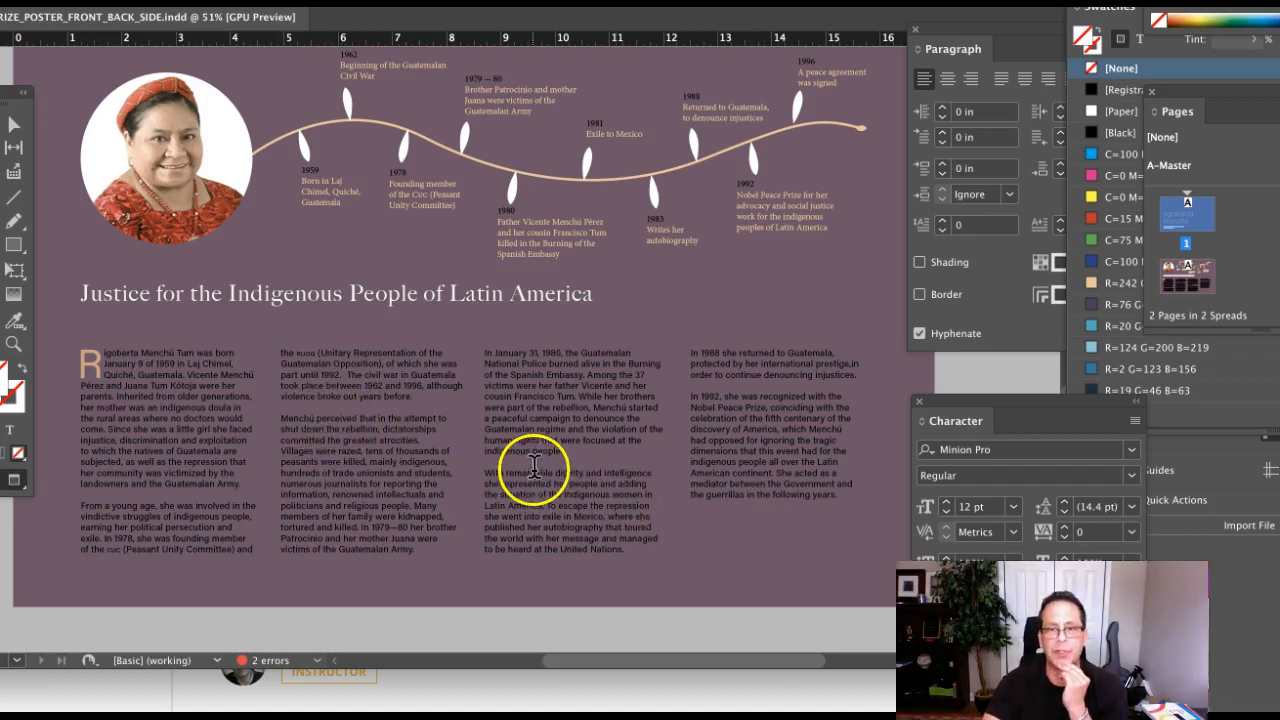
pyautogui.moveTo(644, 476)
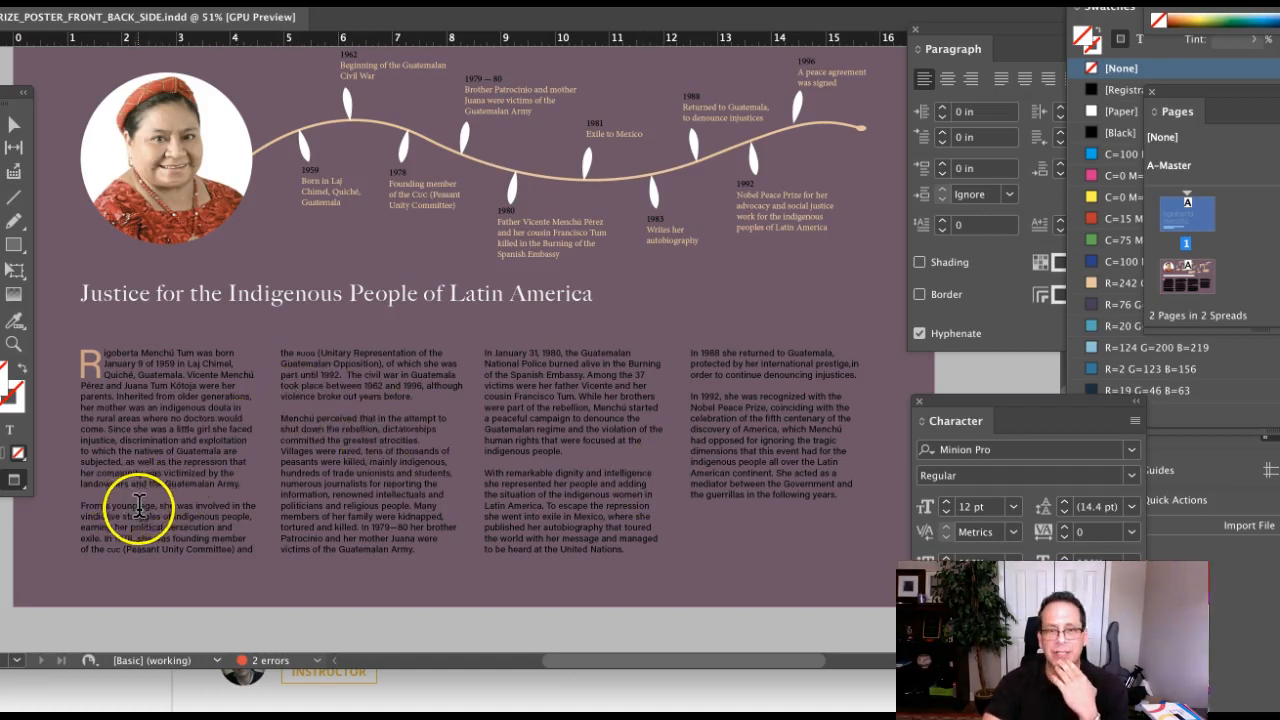
pyautogui.moveTo(832, 520)
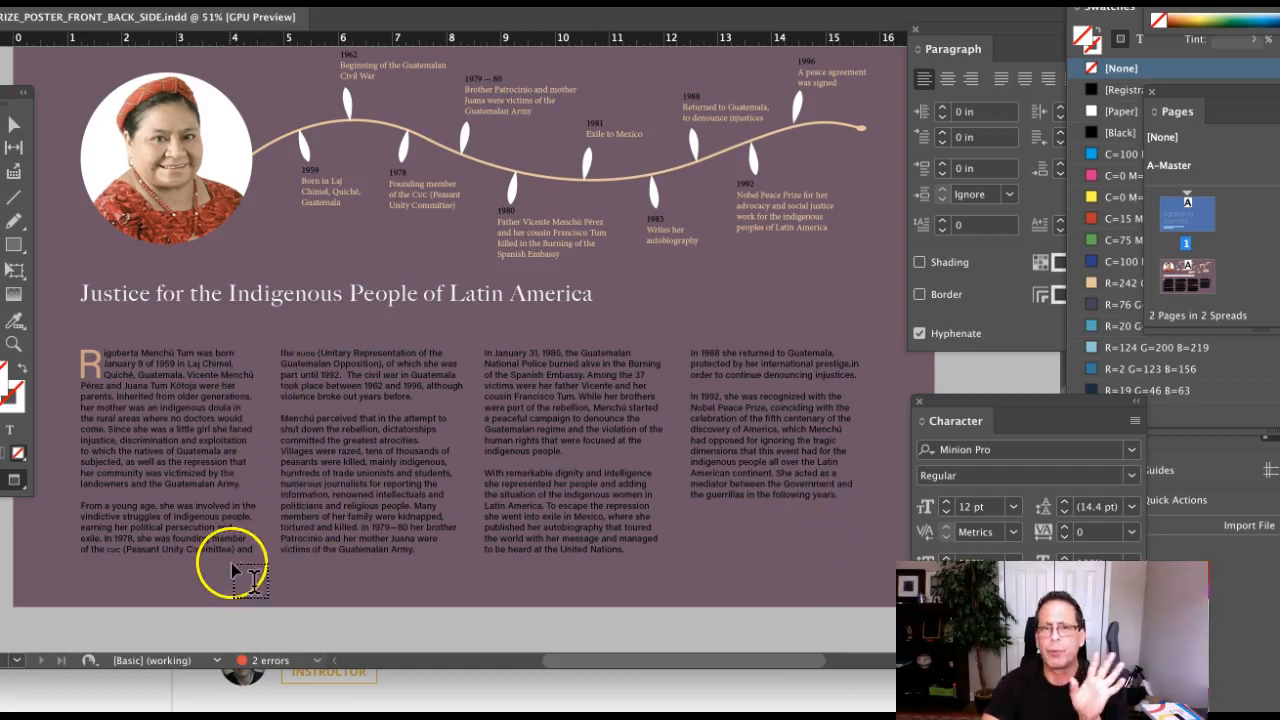
pyautogui.moveTo(536, 486)
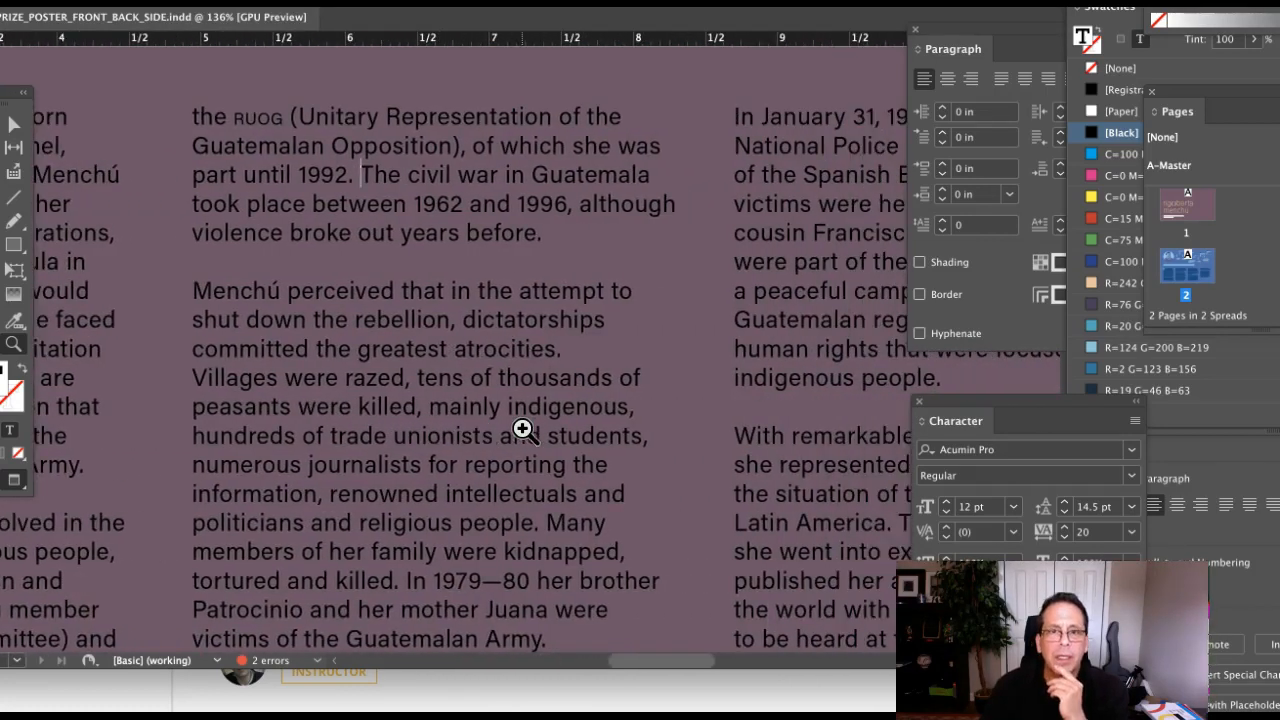
pyautogui.moveTo(676, 300)
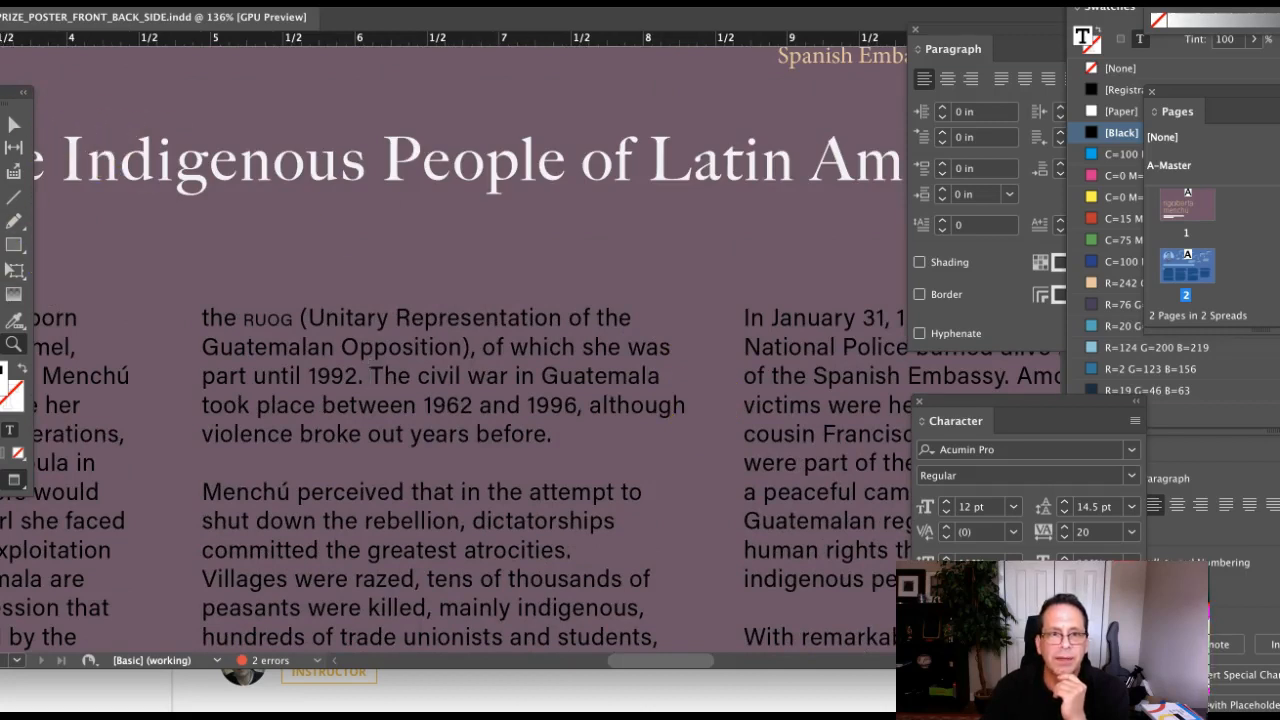
# Step: Select the RUOG civil-war paragraph in column two and show its character case options
pyautogui.click(360, 376)
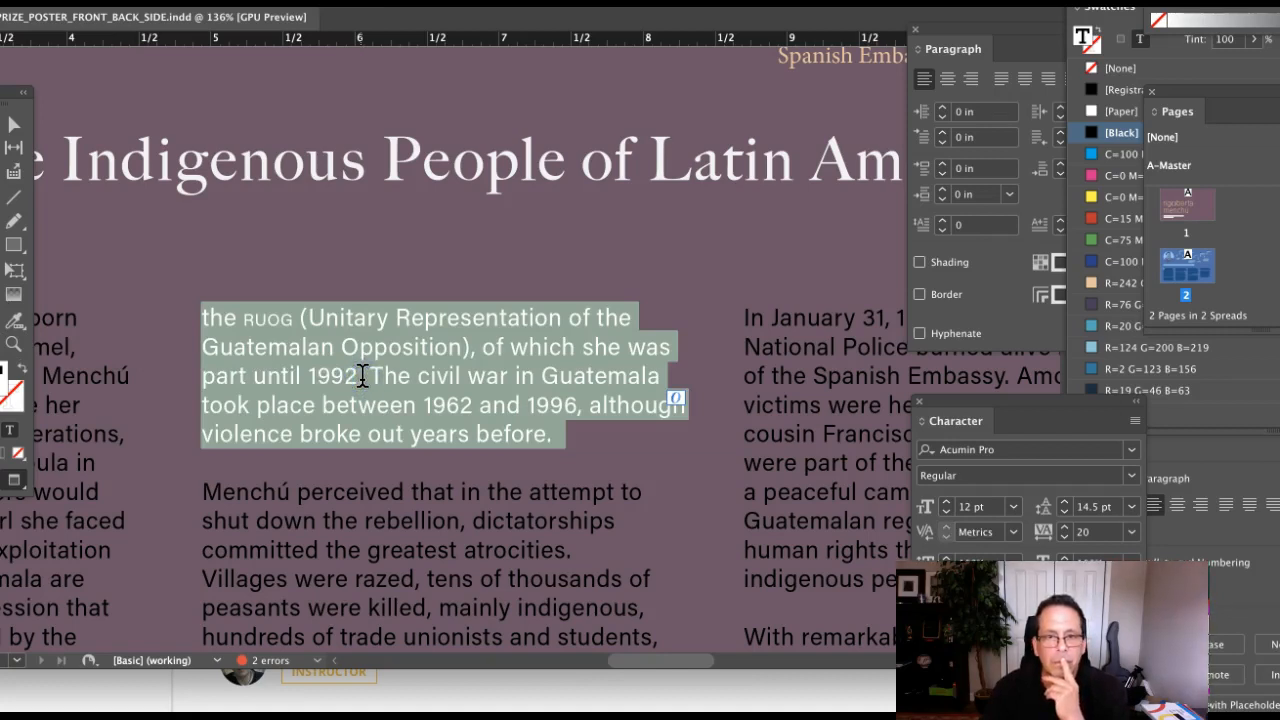
pyautogui.click(280, 332)
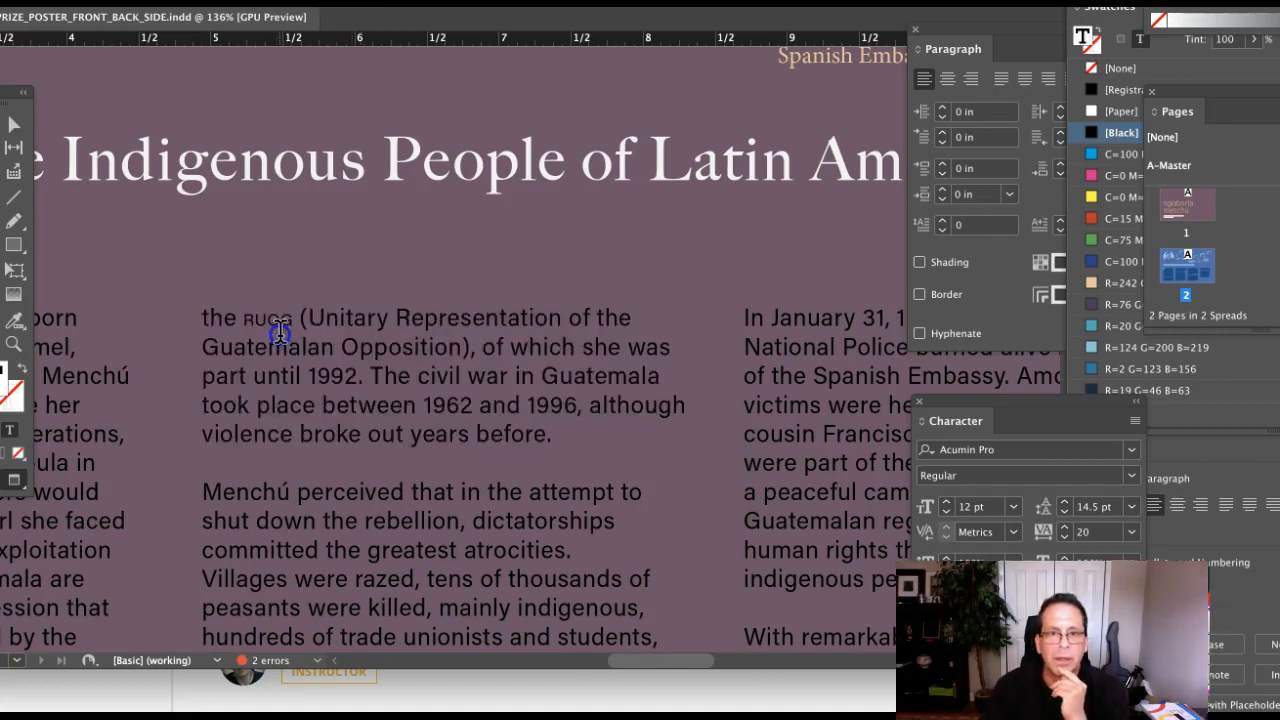
pyautogui.doubleClick(368, 404)
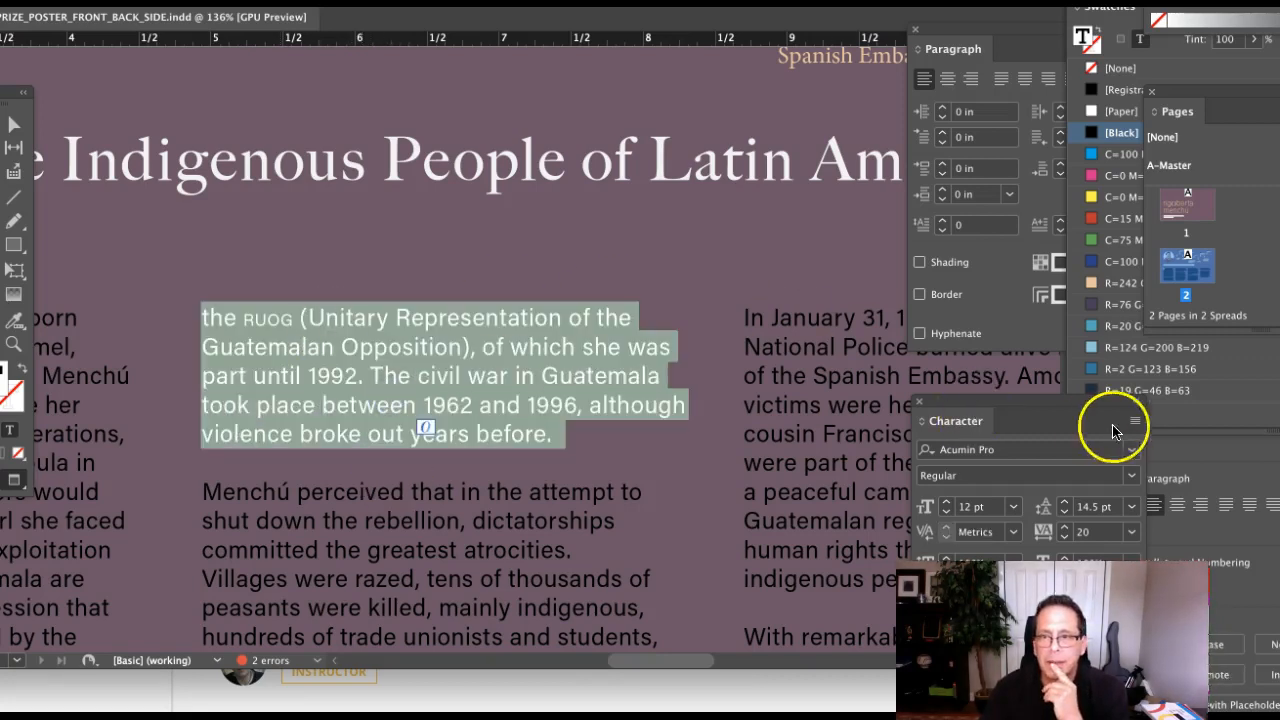
pyautogui.click(1132, 420)
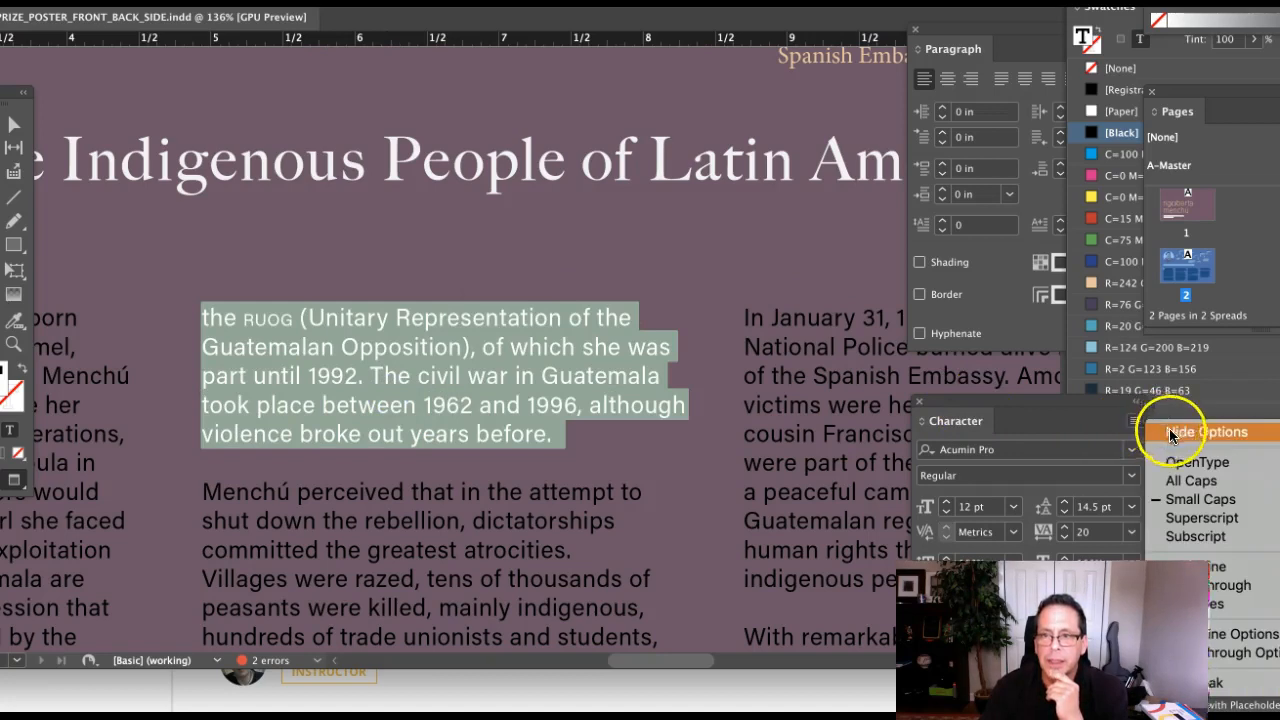
# Step: Check the case options, then select 1962 and reduce it to 11 pt
pyautogui.click(1196, 462)
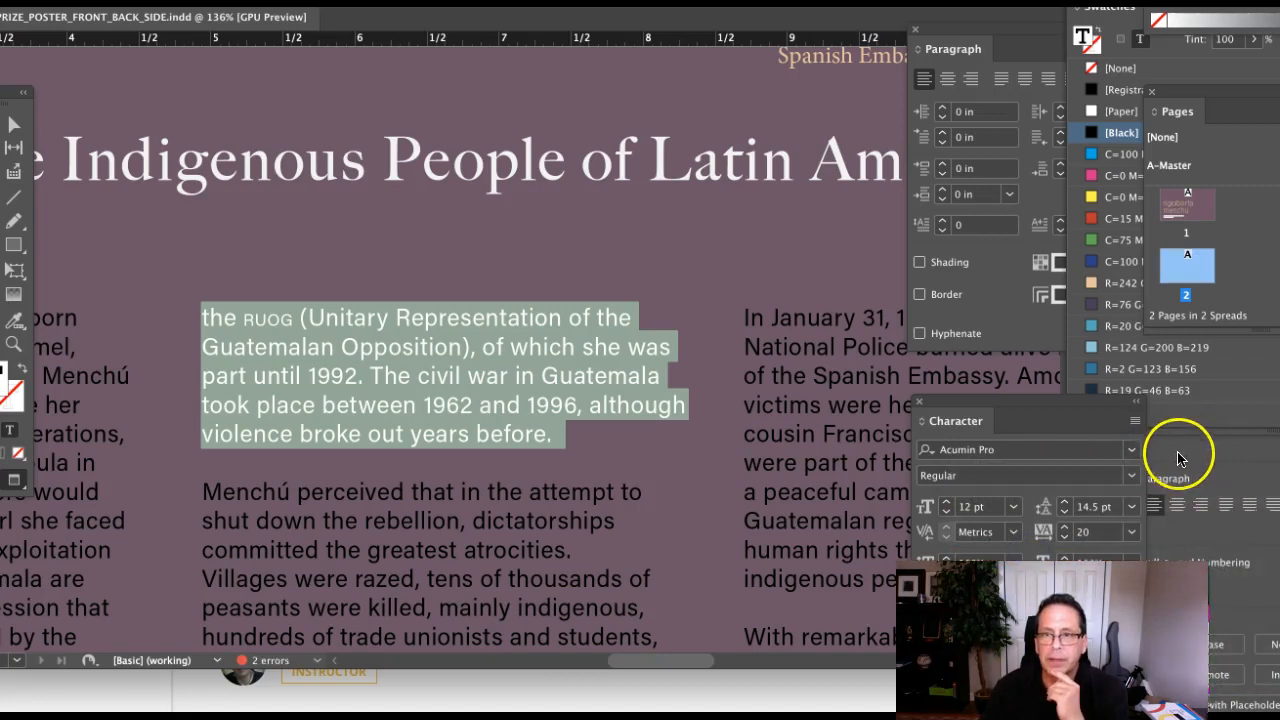
pyautogui.click(1132, 420)
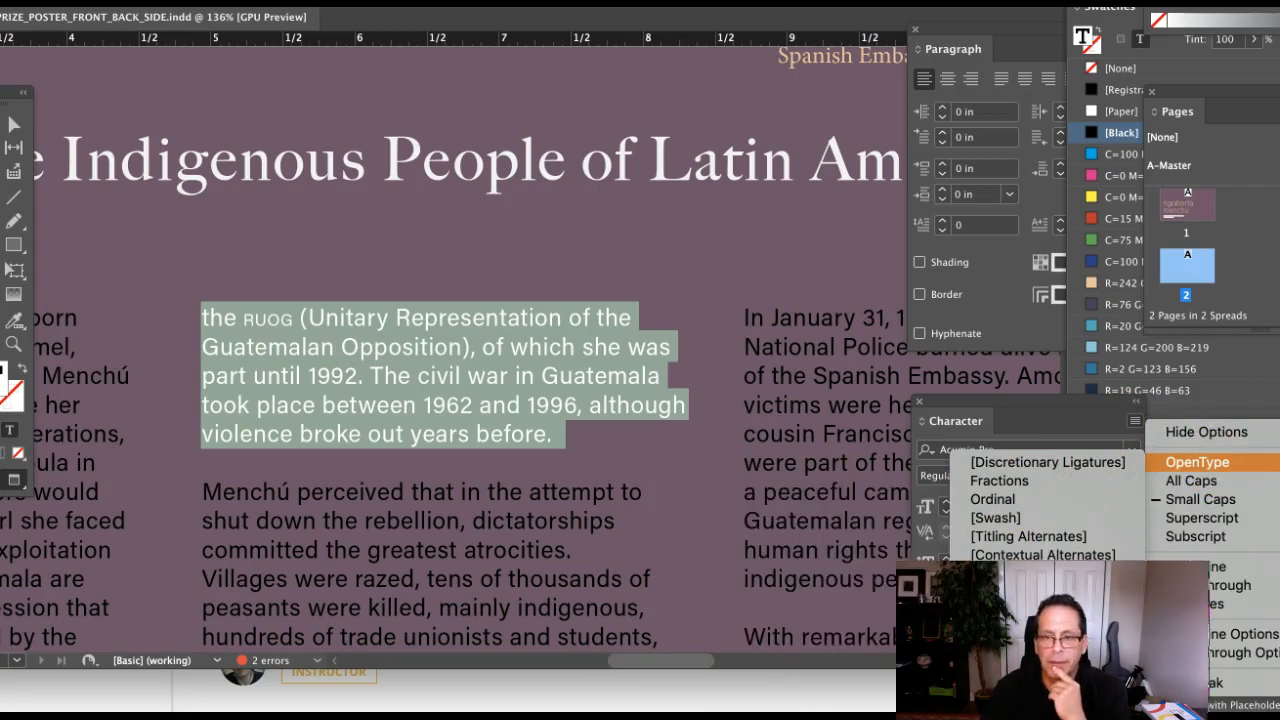
pyautogui.moveTo(504, 442)
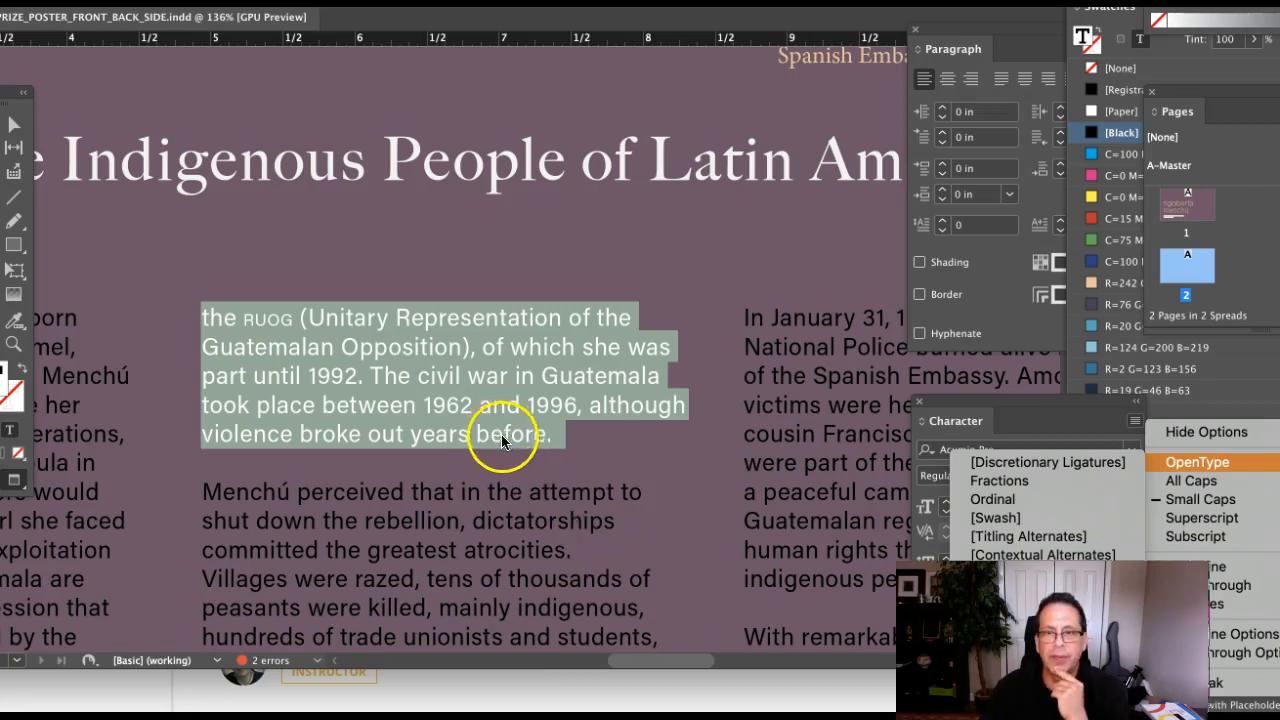
pyautogui.click(548, 404)
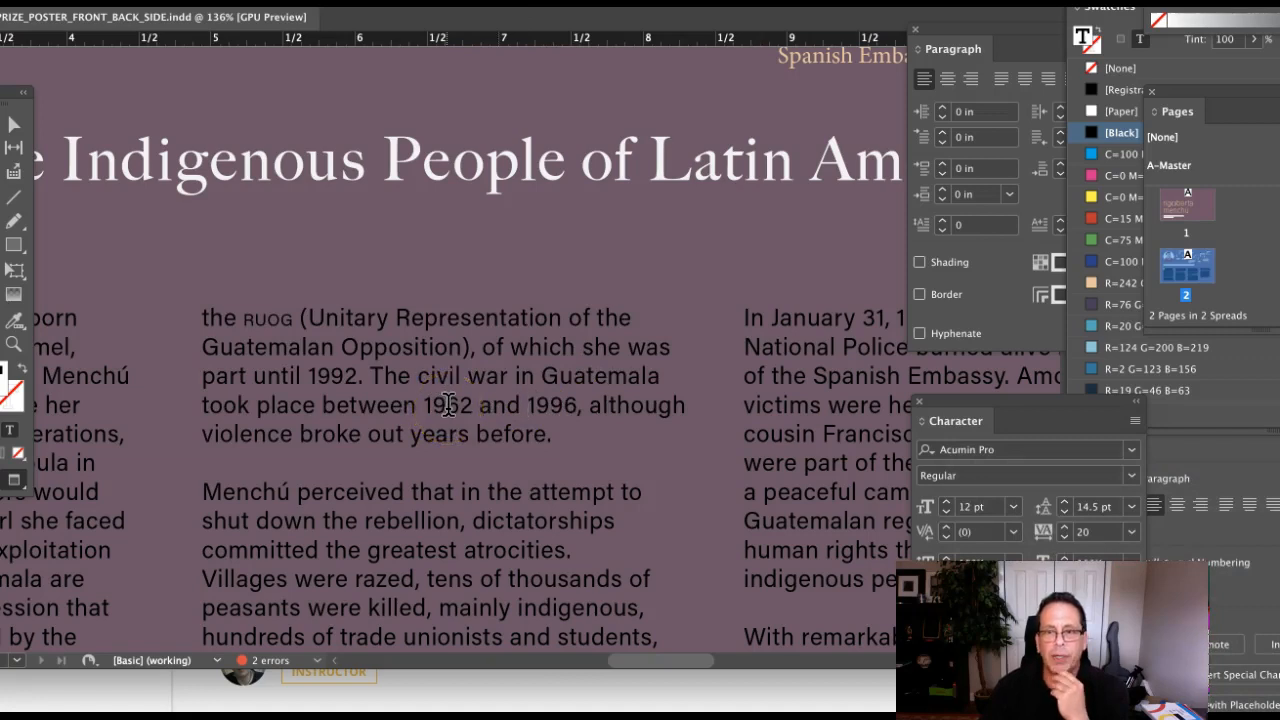
pyautogui.doubleClick(448, 404)
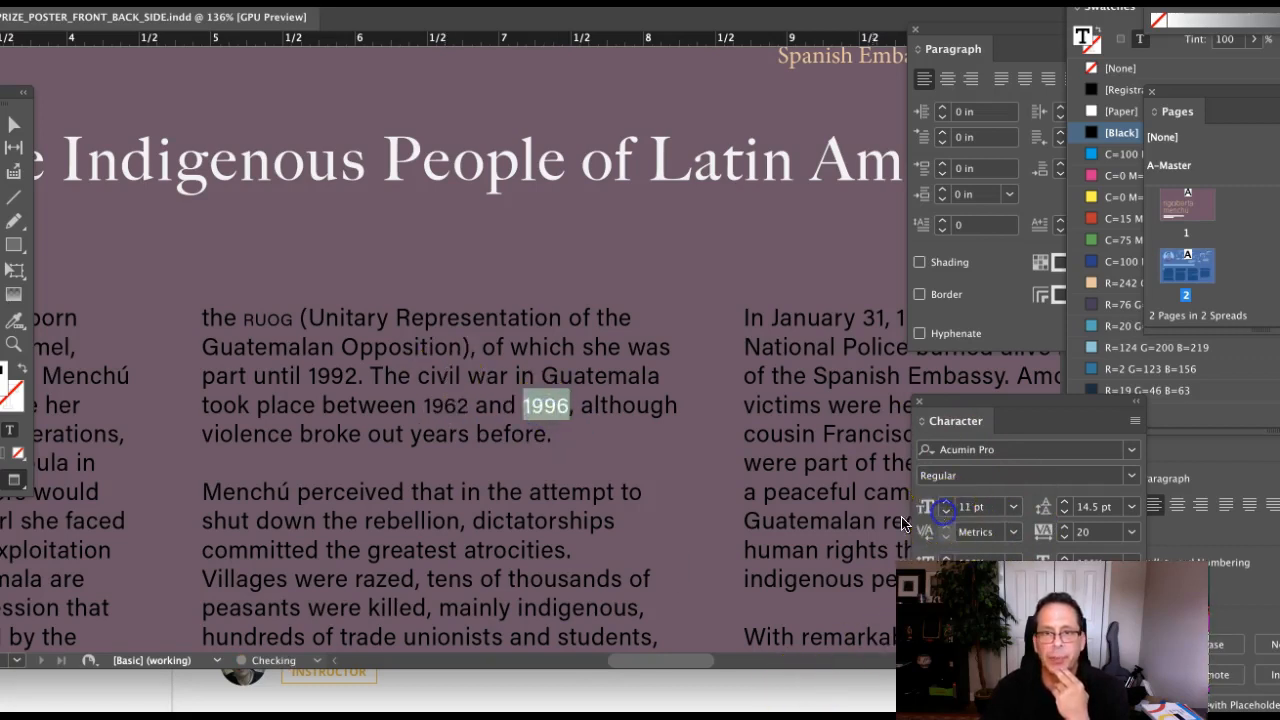
pyautogui.hscroll(3)
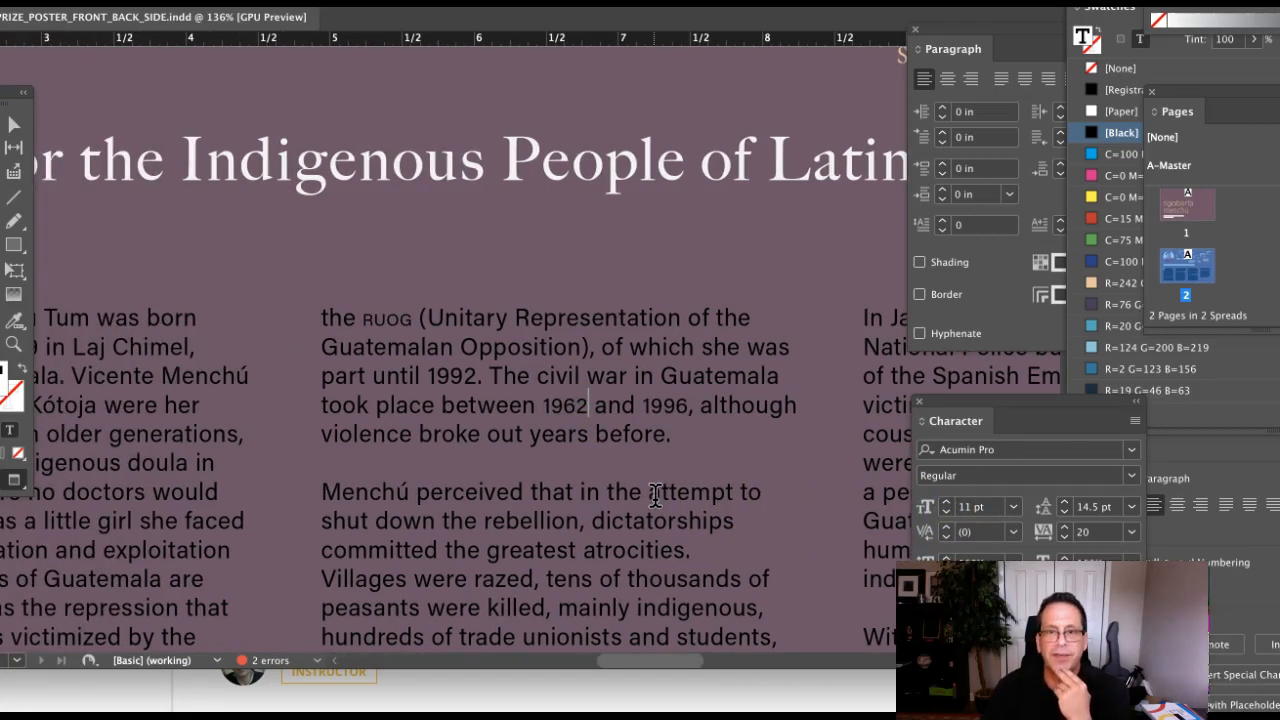
pyautogui.hscroll(-3)
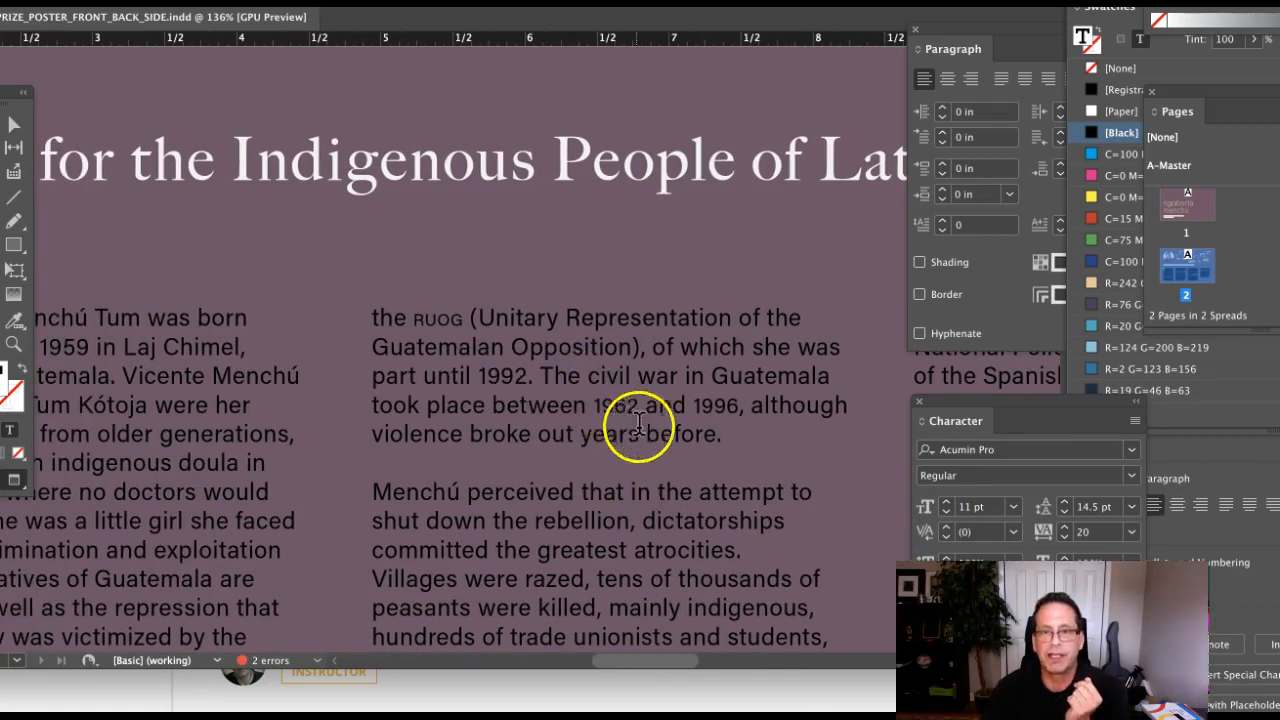
pyautogui.moveTo(604, 380)
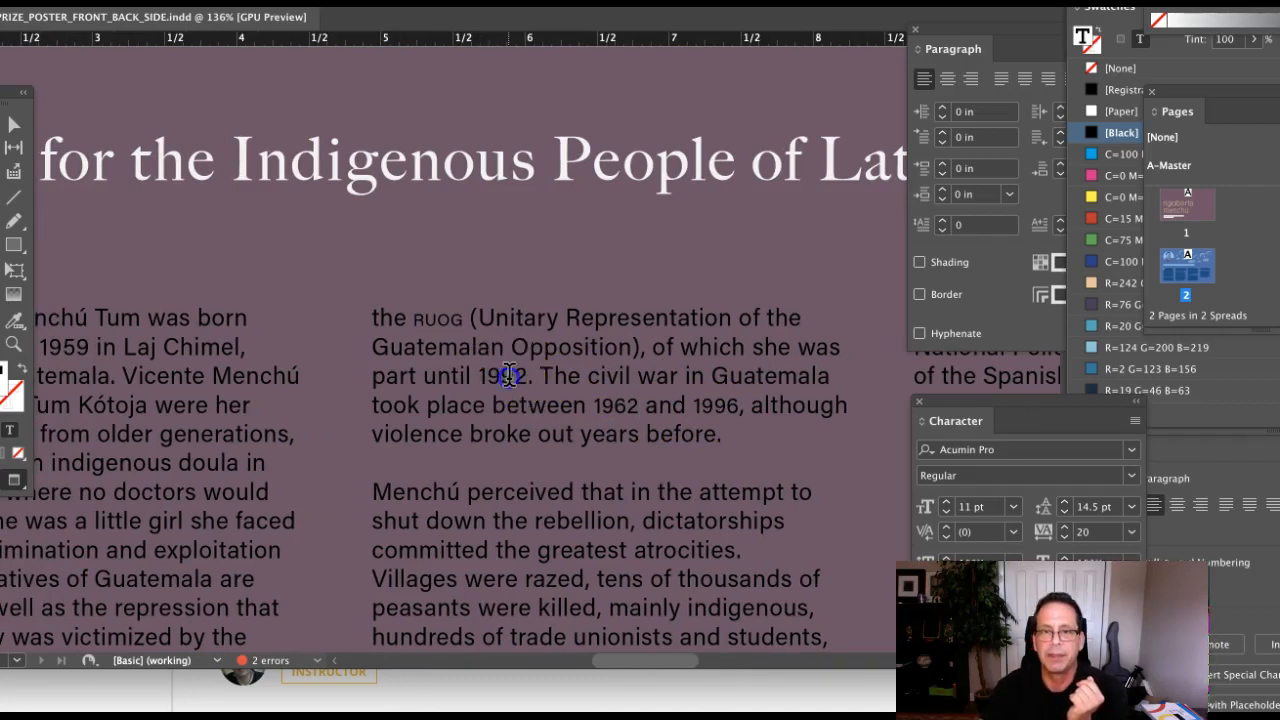
# Step: Select 1992 and reduce it to 11 pt to match the other year numerals
pyautogui.doubleClick(502, 376)
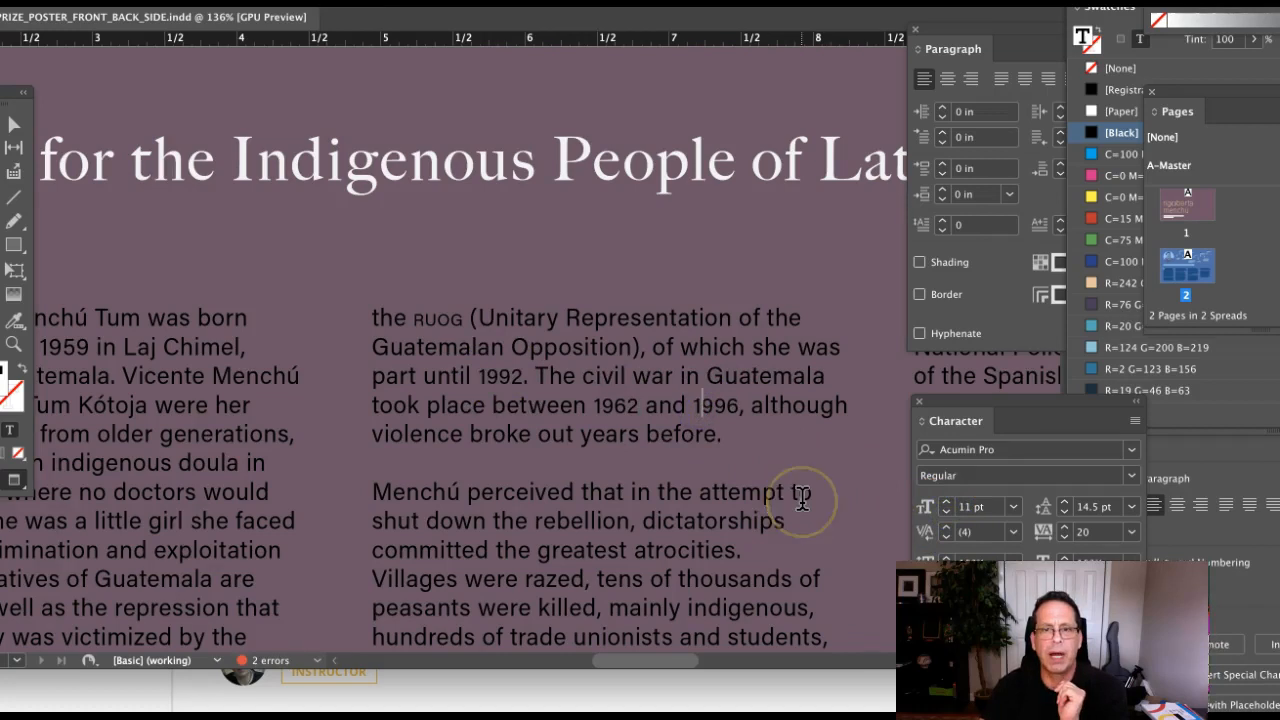
pyautogui.hscroll(-3)
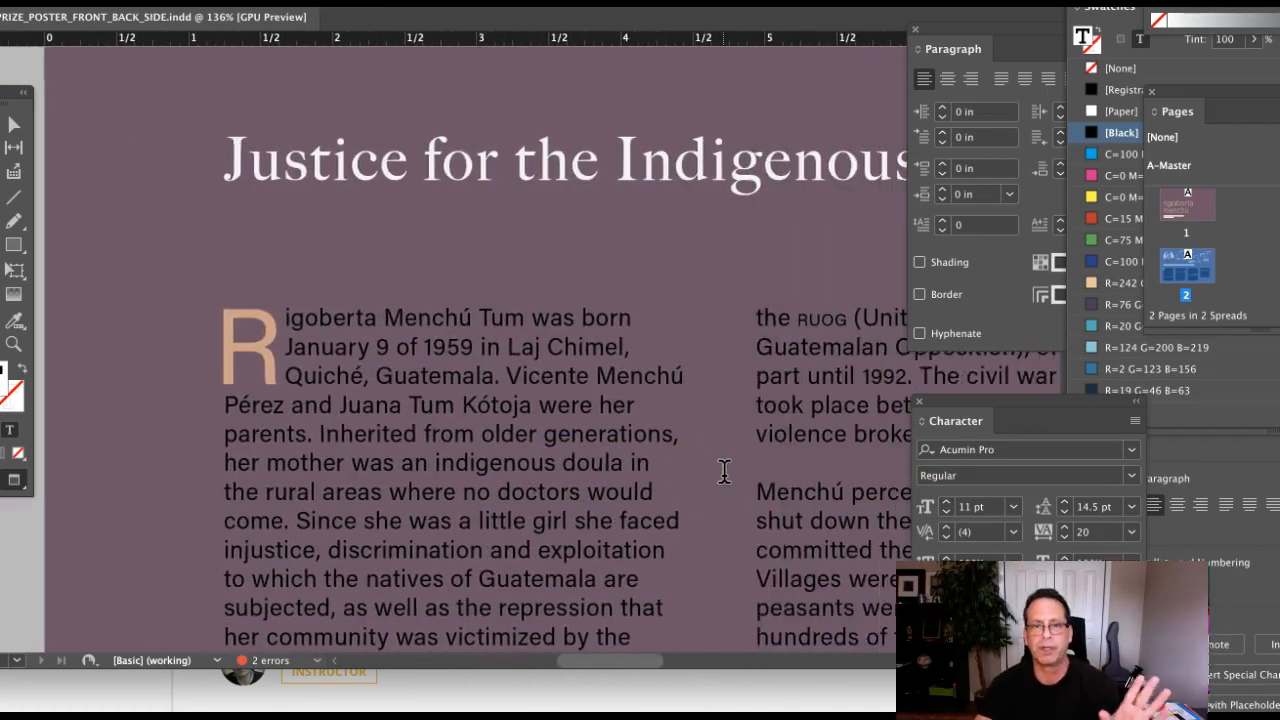
pyautogui.scroll(-3)
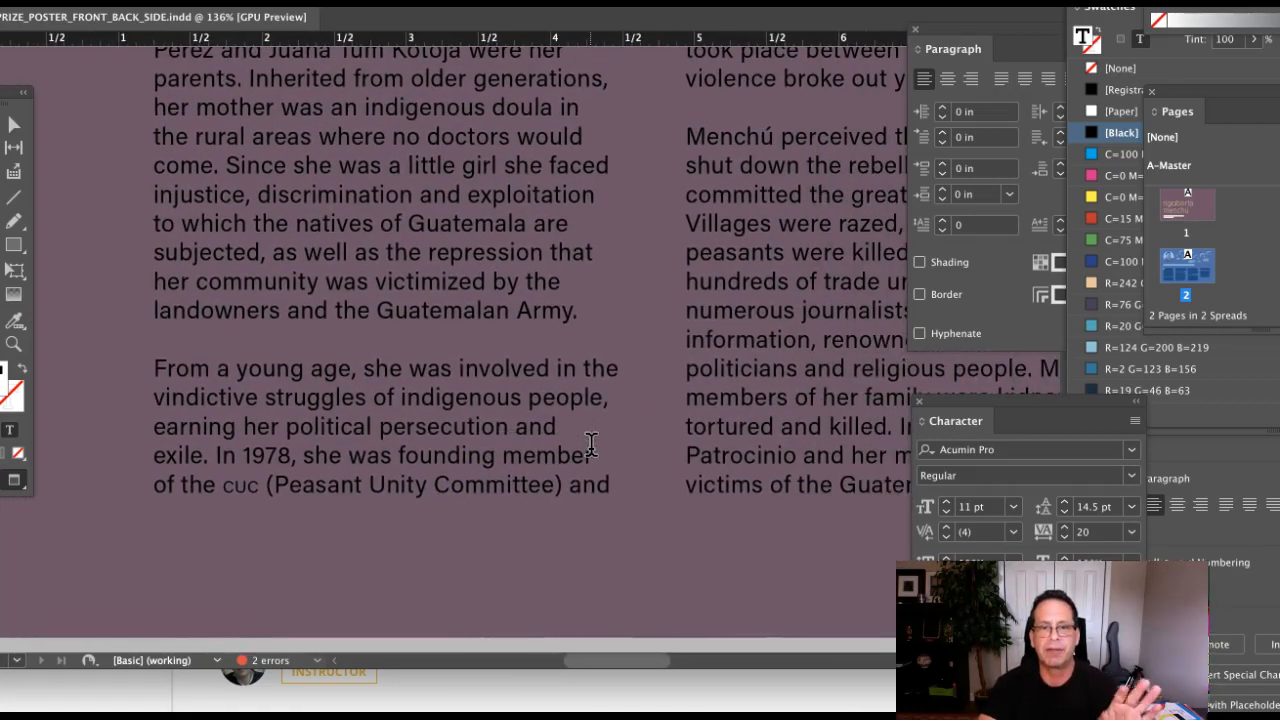
pyautogui.hscroll(3)
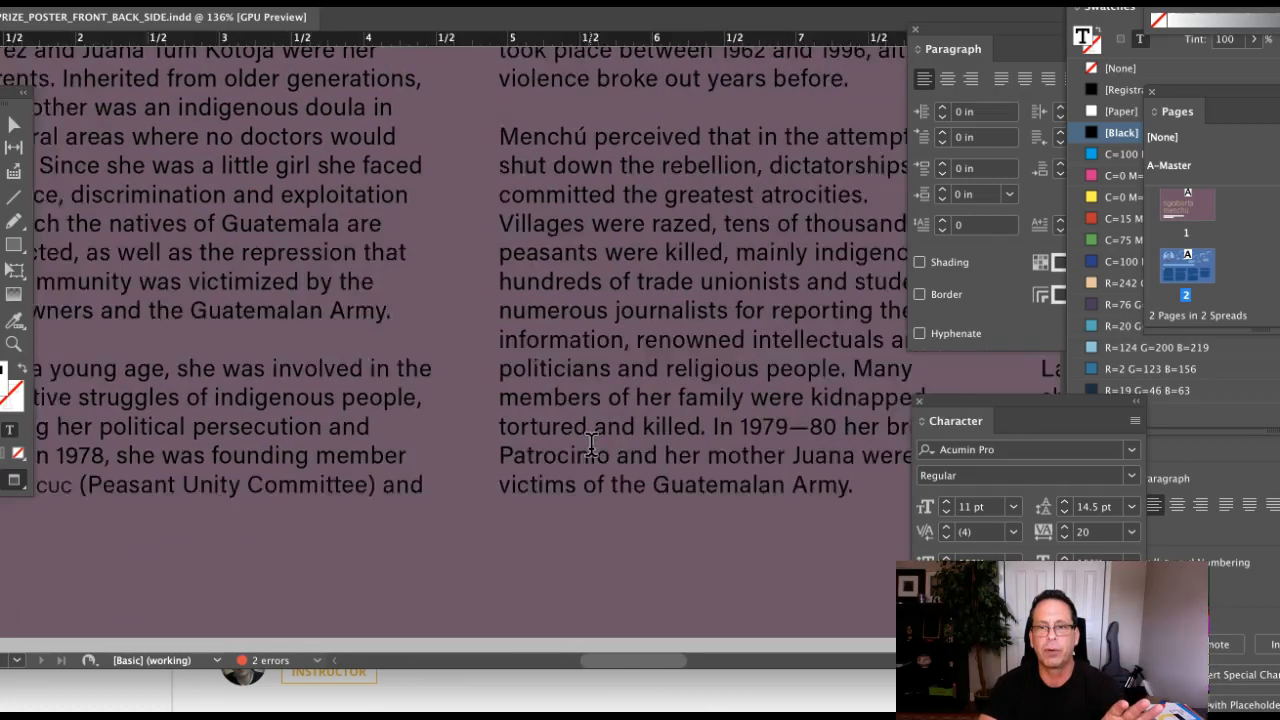
pyautogui.scroll(3)
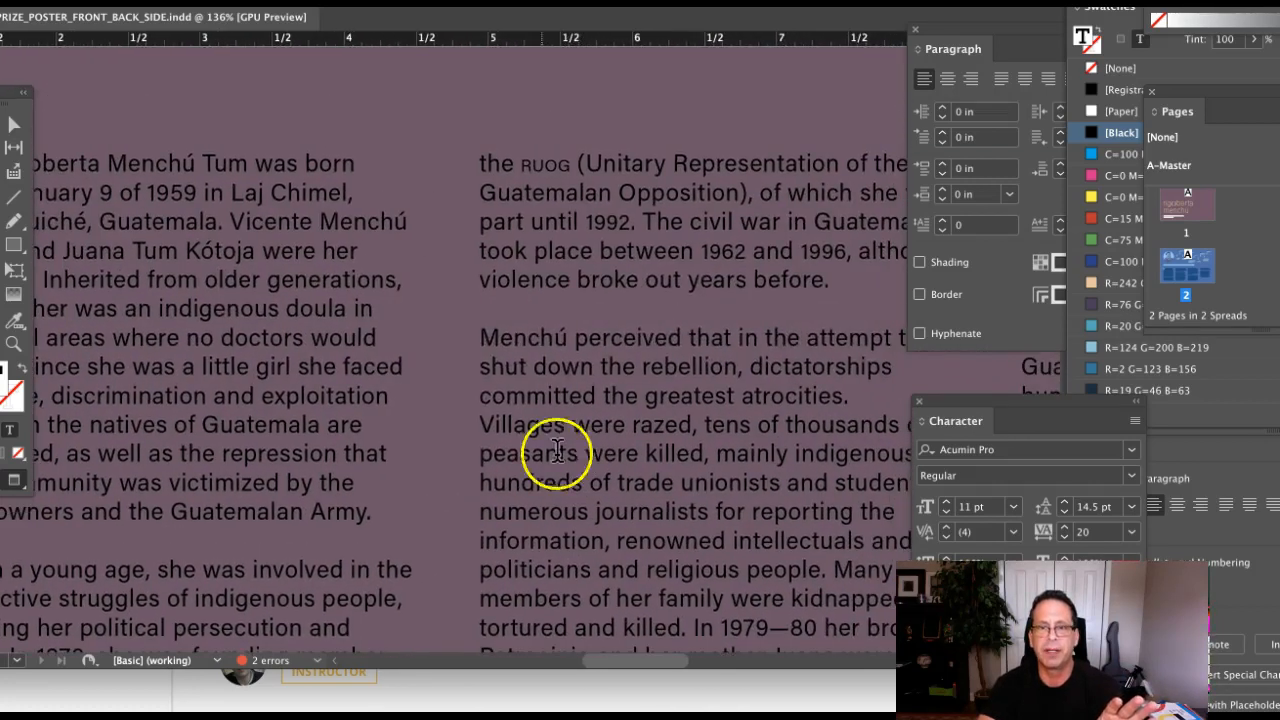
pyautogui.moveTo(588, 238)
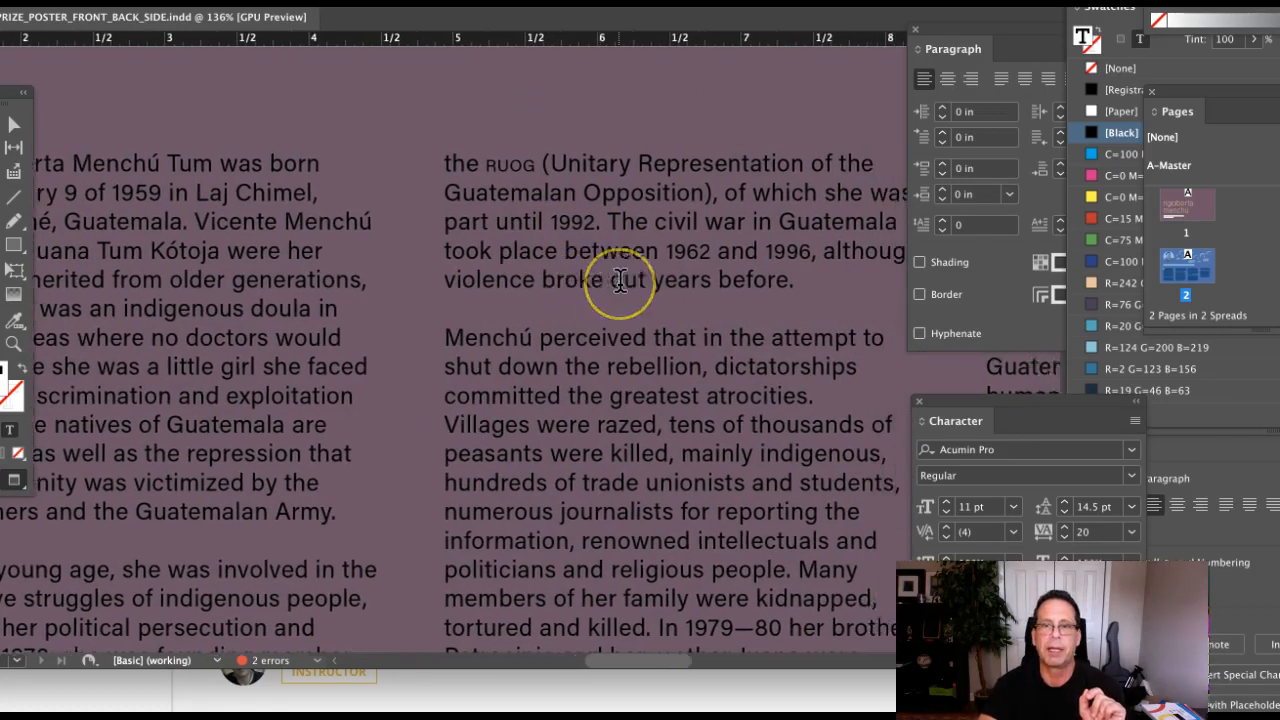
pyautogui.scroll(-3)
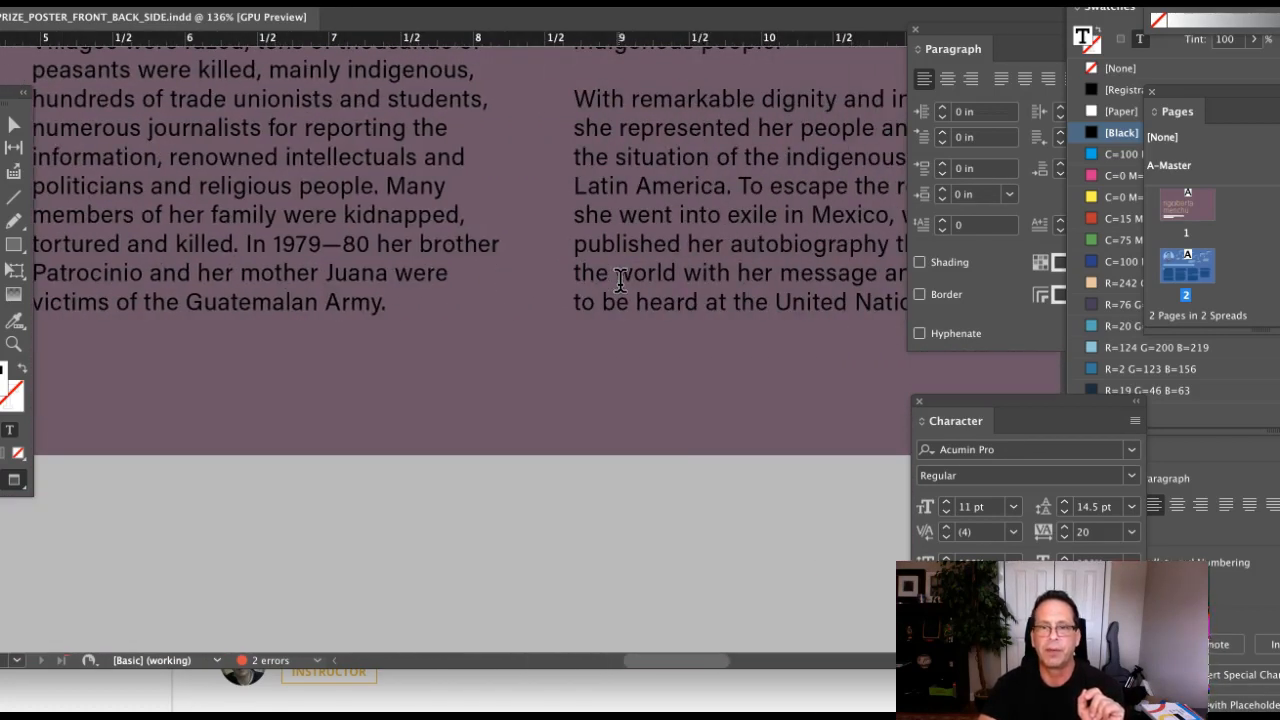
pyautogui.doubleClick(644, 272)
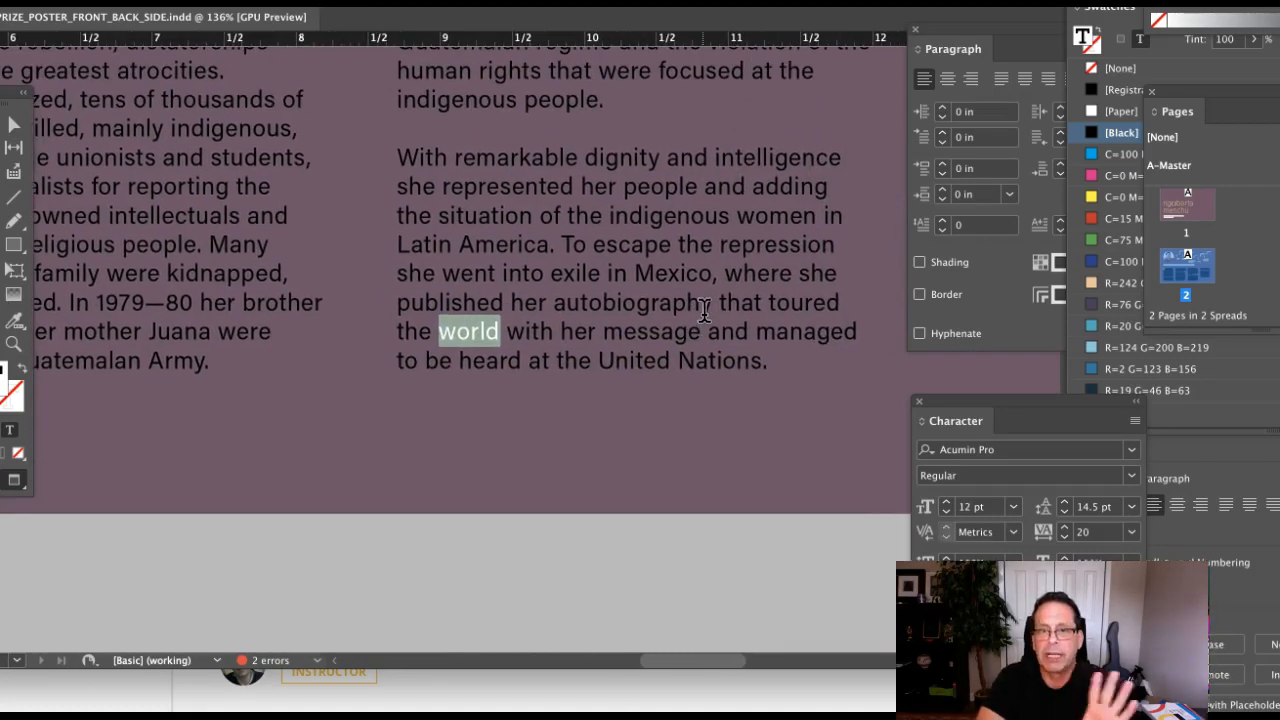
pyautogui.scroll(3)
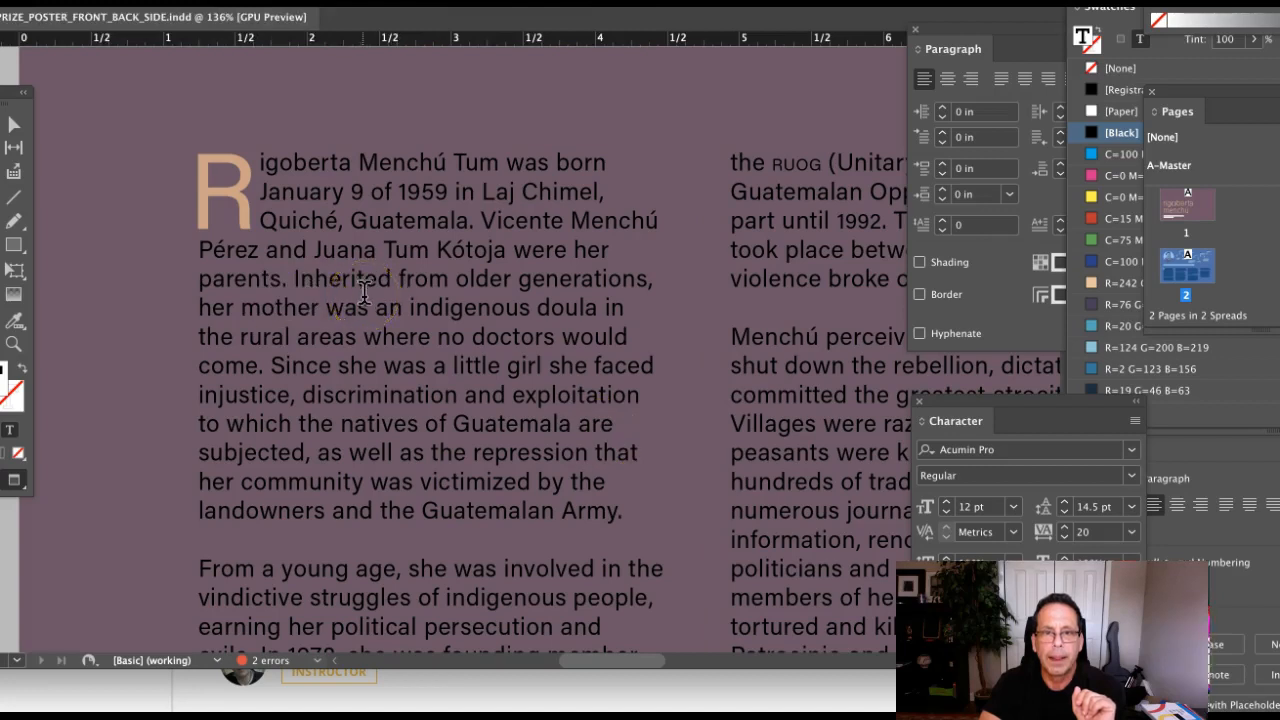
pyautogui.scroll(-3)
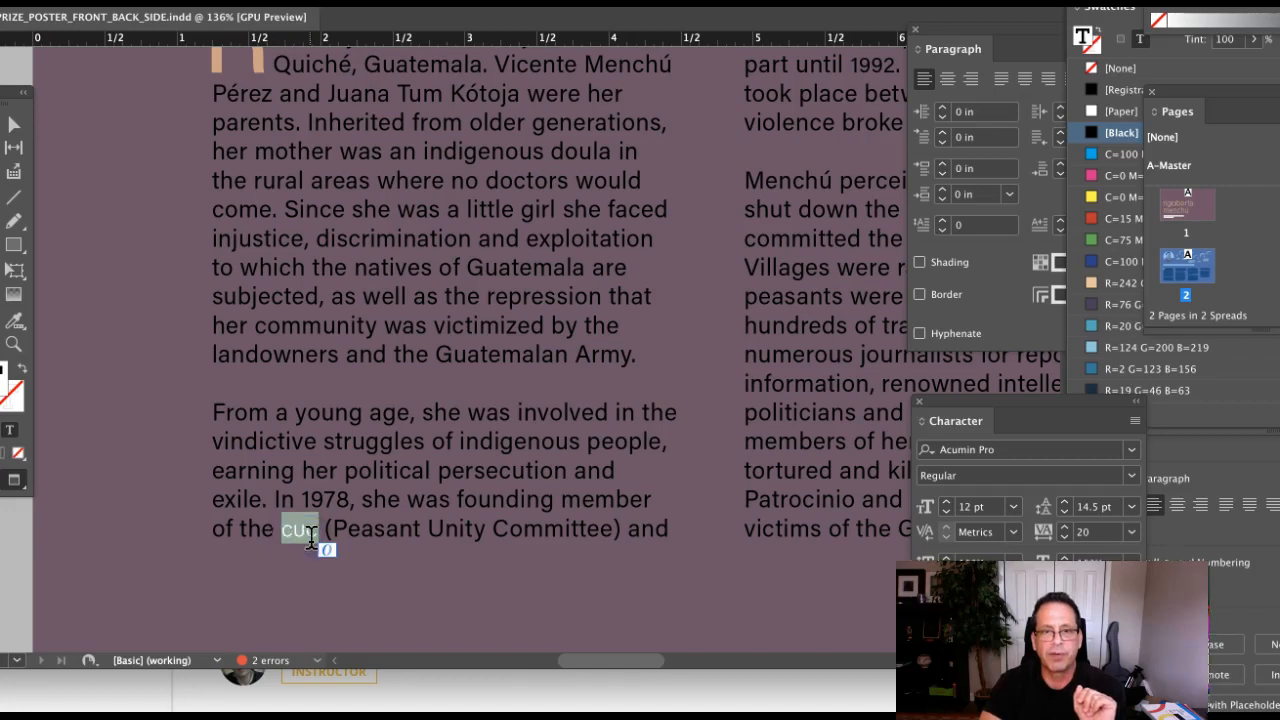
pyautogui.doubleClick(504, 500)
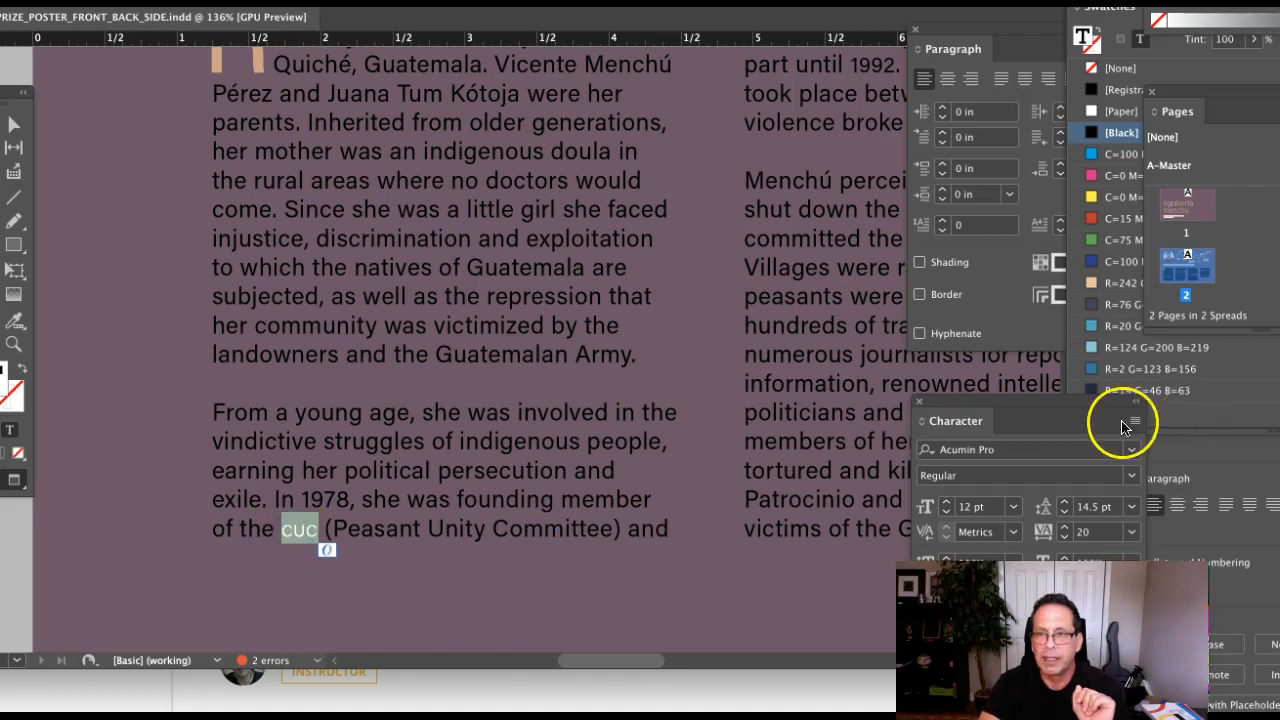
pyautogui.click(1134, 420)
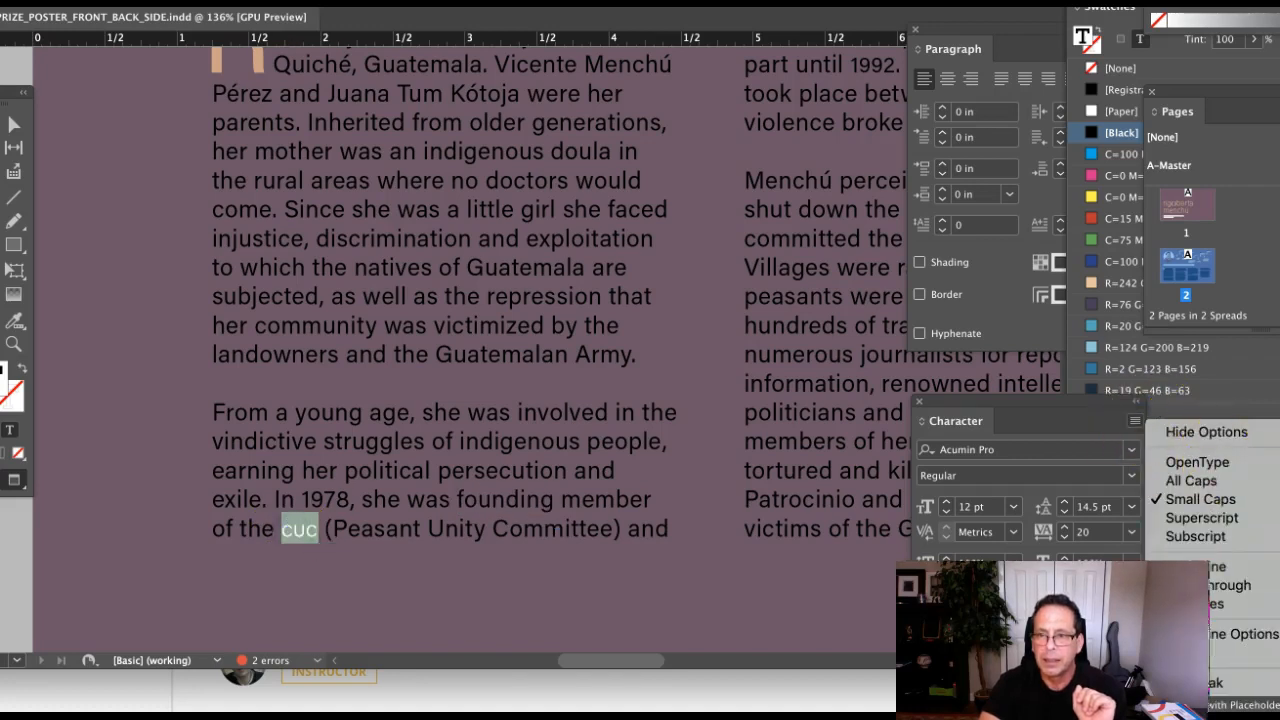
pyautogui.moveTo(1200, 500)
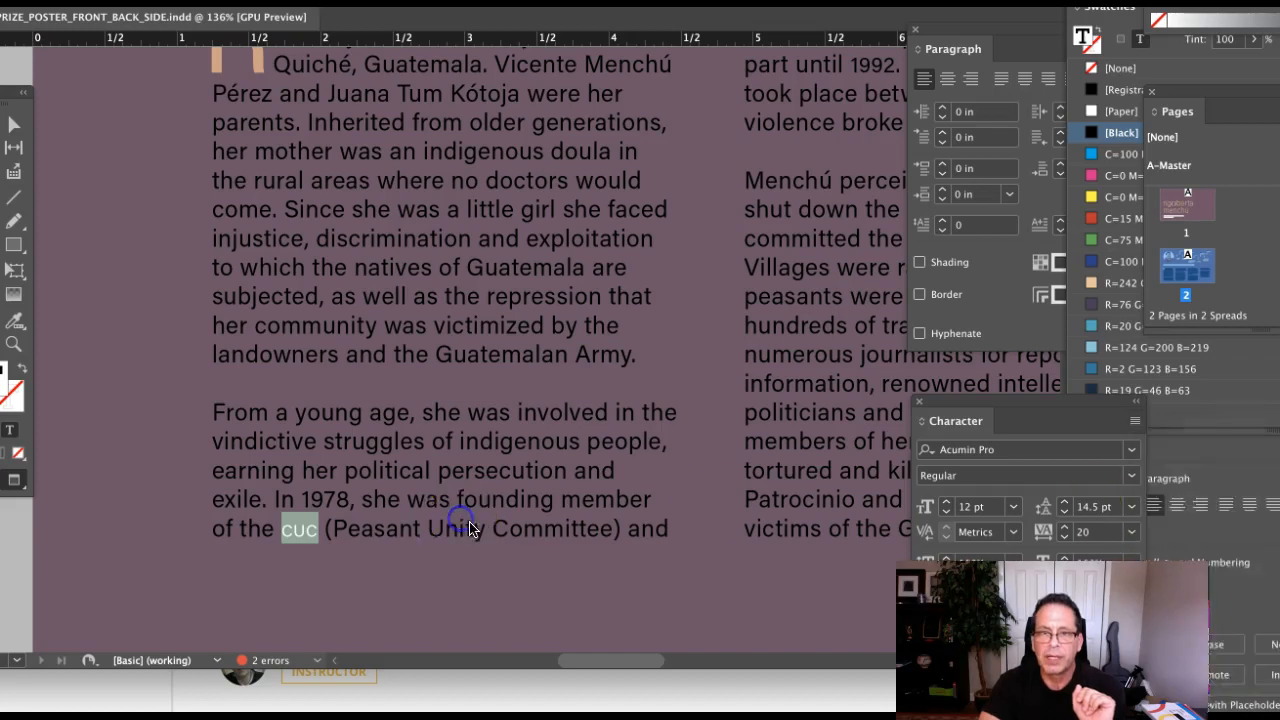
pyautogui.hscroll(3)
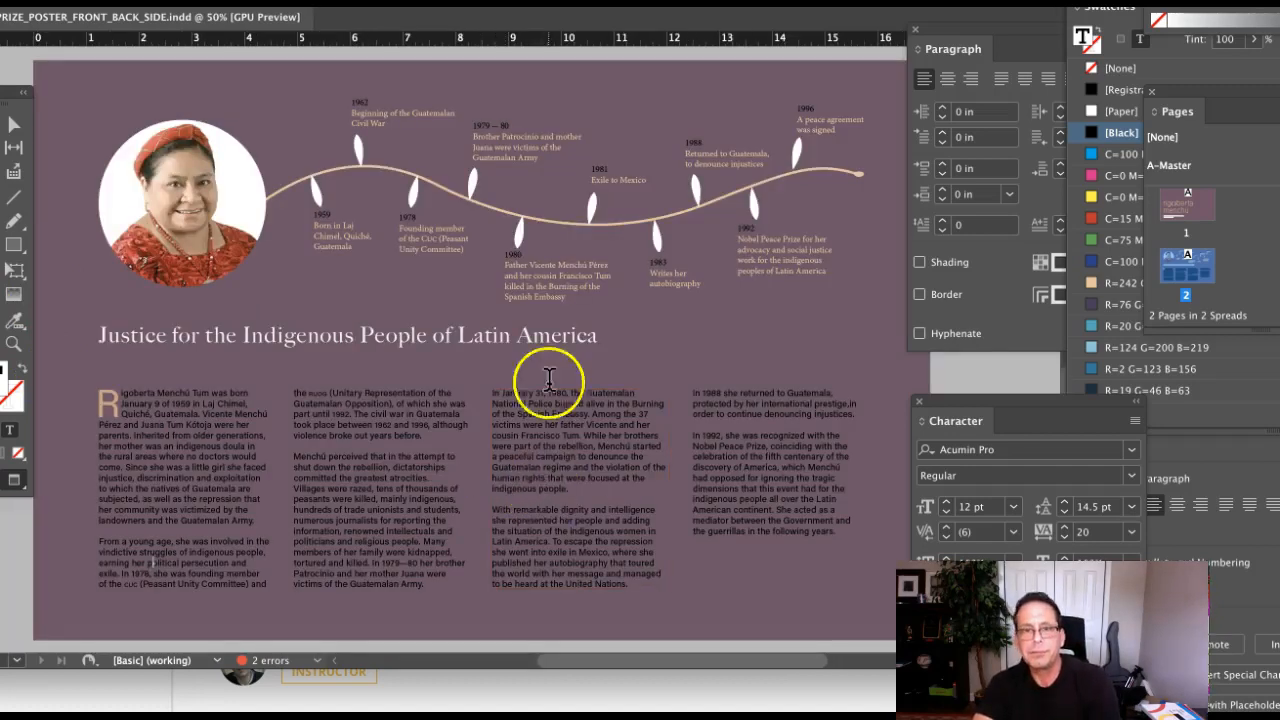
pyautogui.moveTo(476, 510)
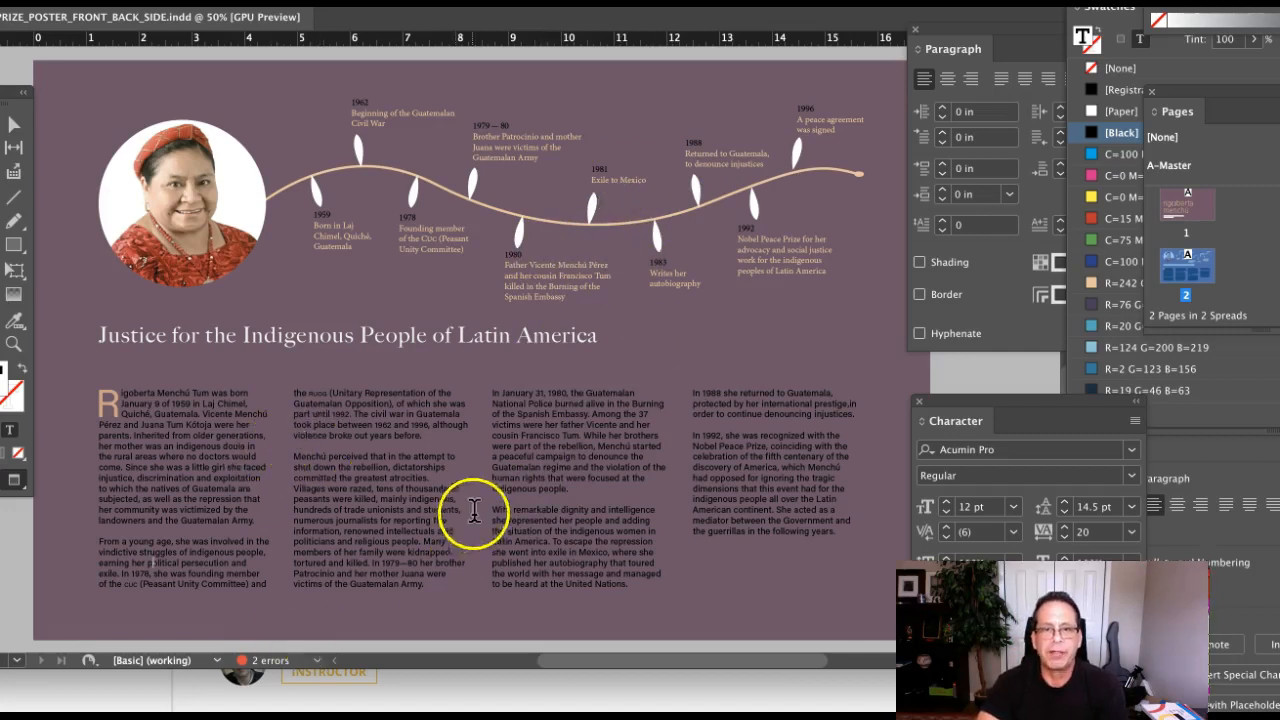
pyautogui.moveTo(730, 470)
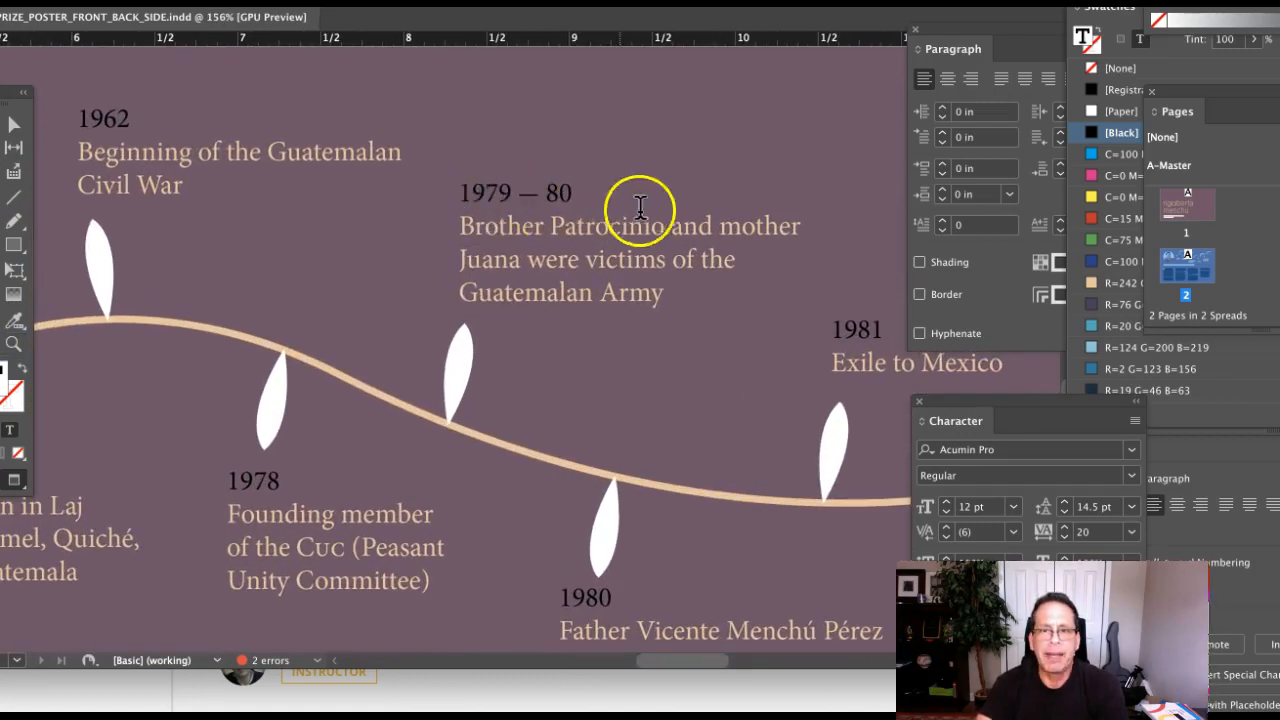
# Step: Replace the spaced dash so the timeline range reads 1979–80 with an unspaced en dash
pyautogui.click(528, 192)
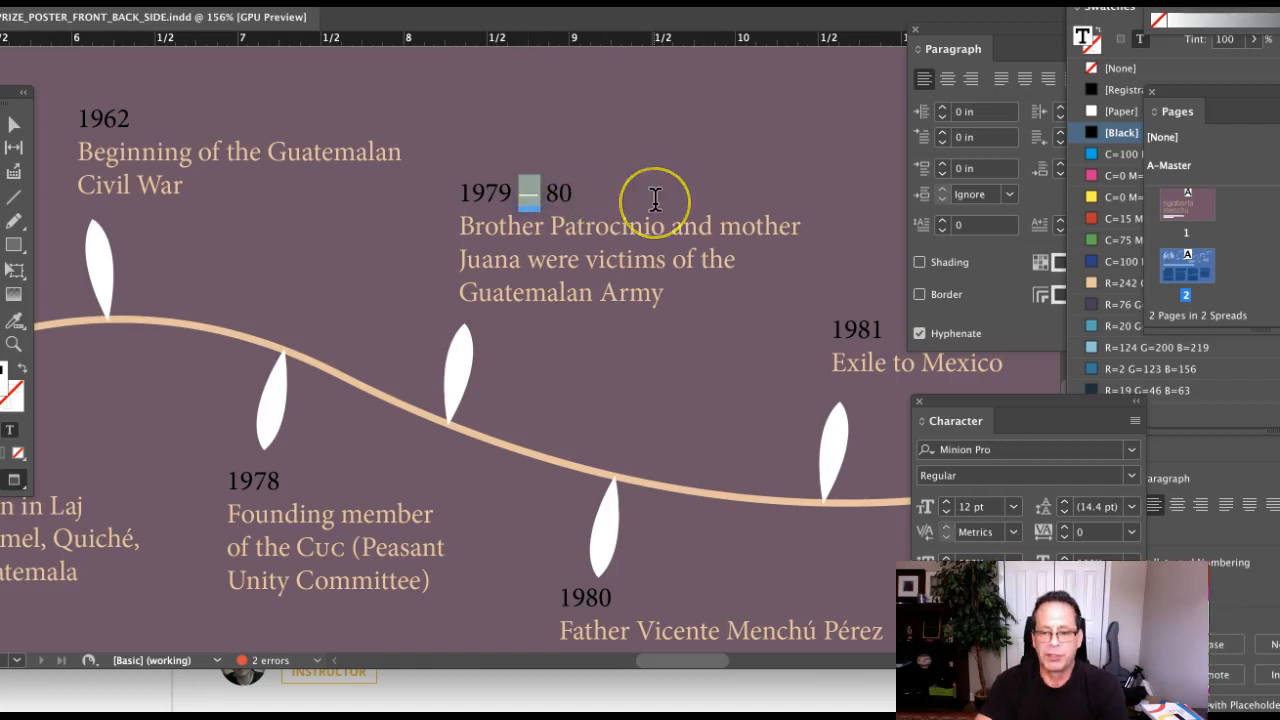
pyautogui.moveTo(656, 198)
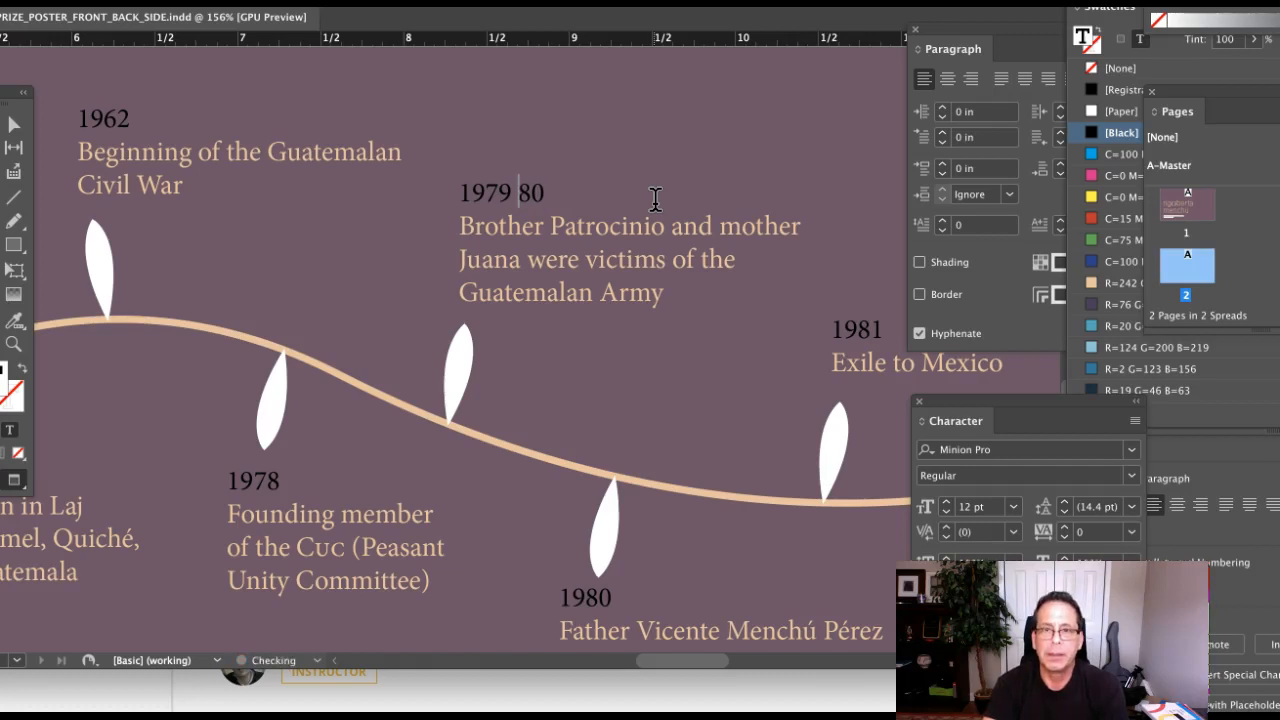
pyautogui.press('Backspace')
pyautogui.write('–')
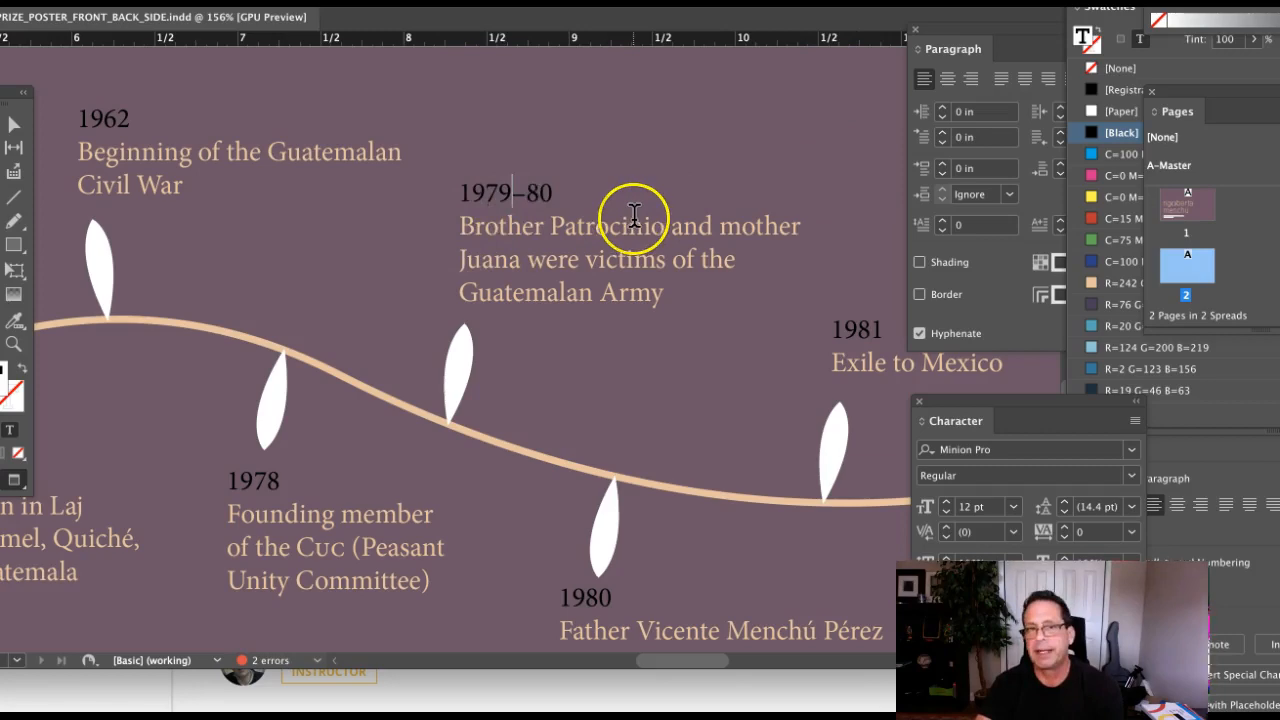
pyautogui.hscroll(3)
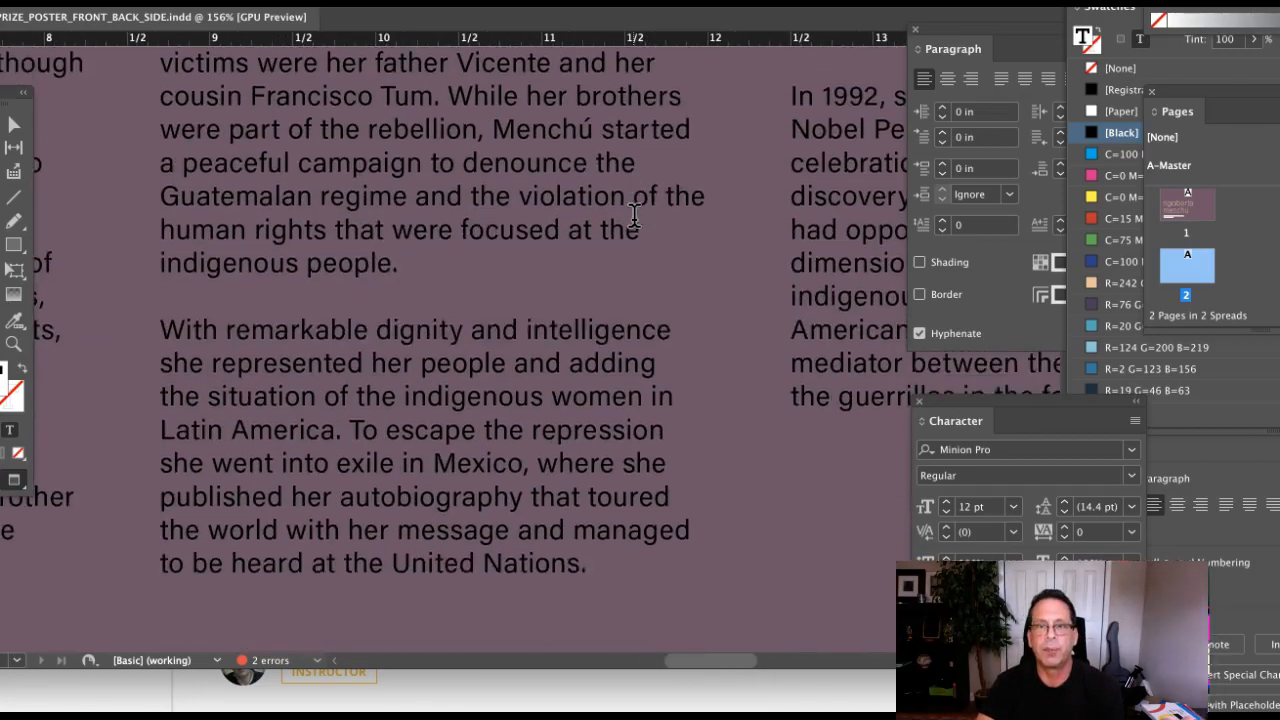